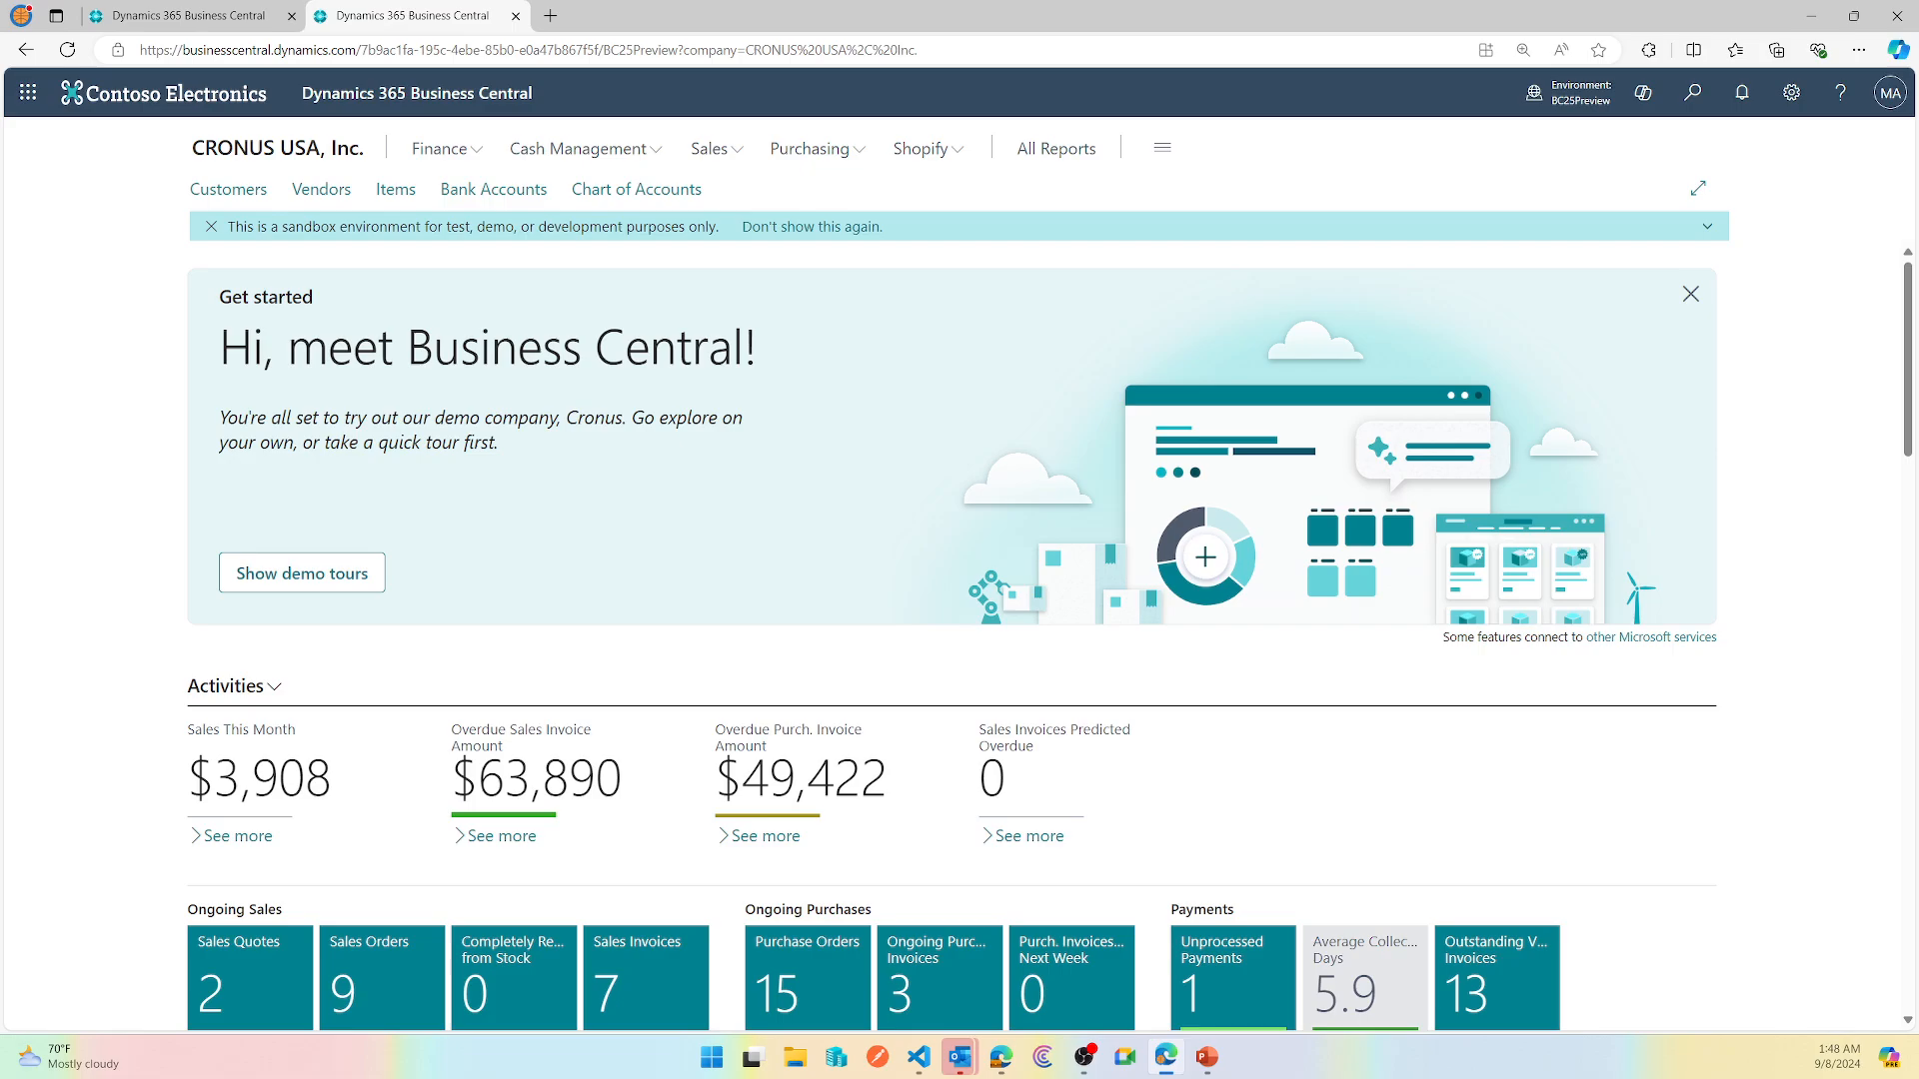
{"action": "mouse_move", "coordinate": [977, 425]}
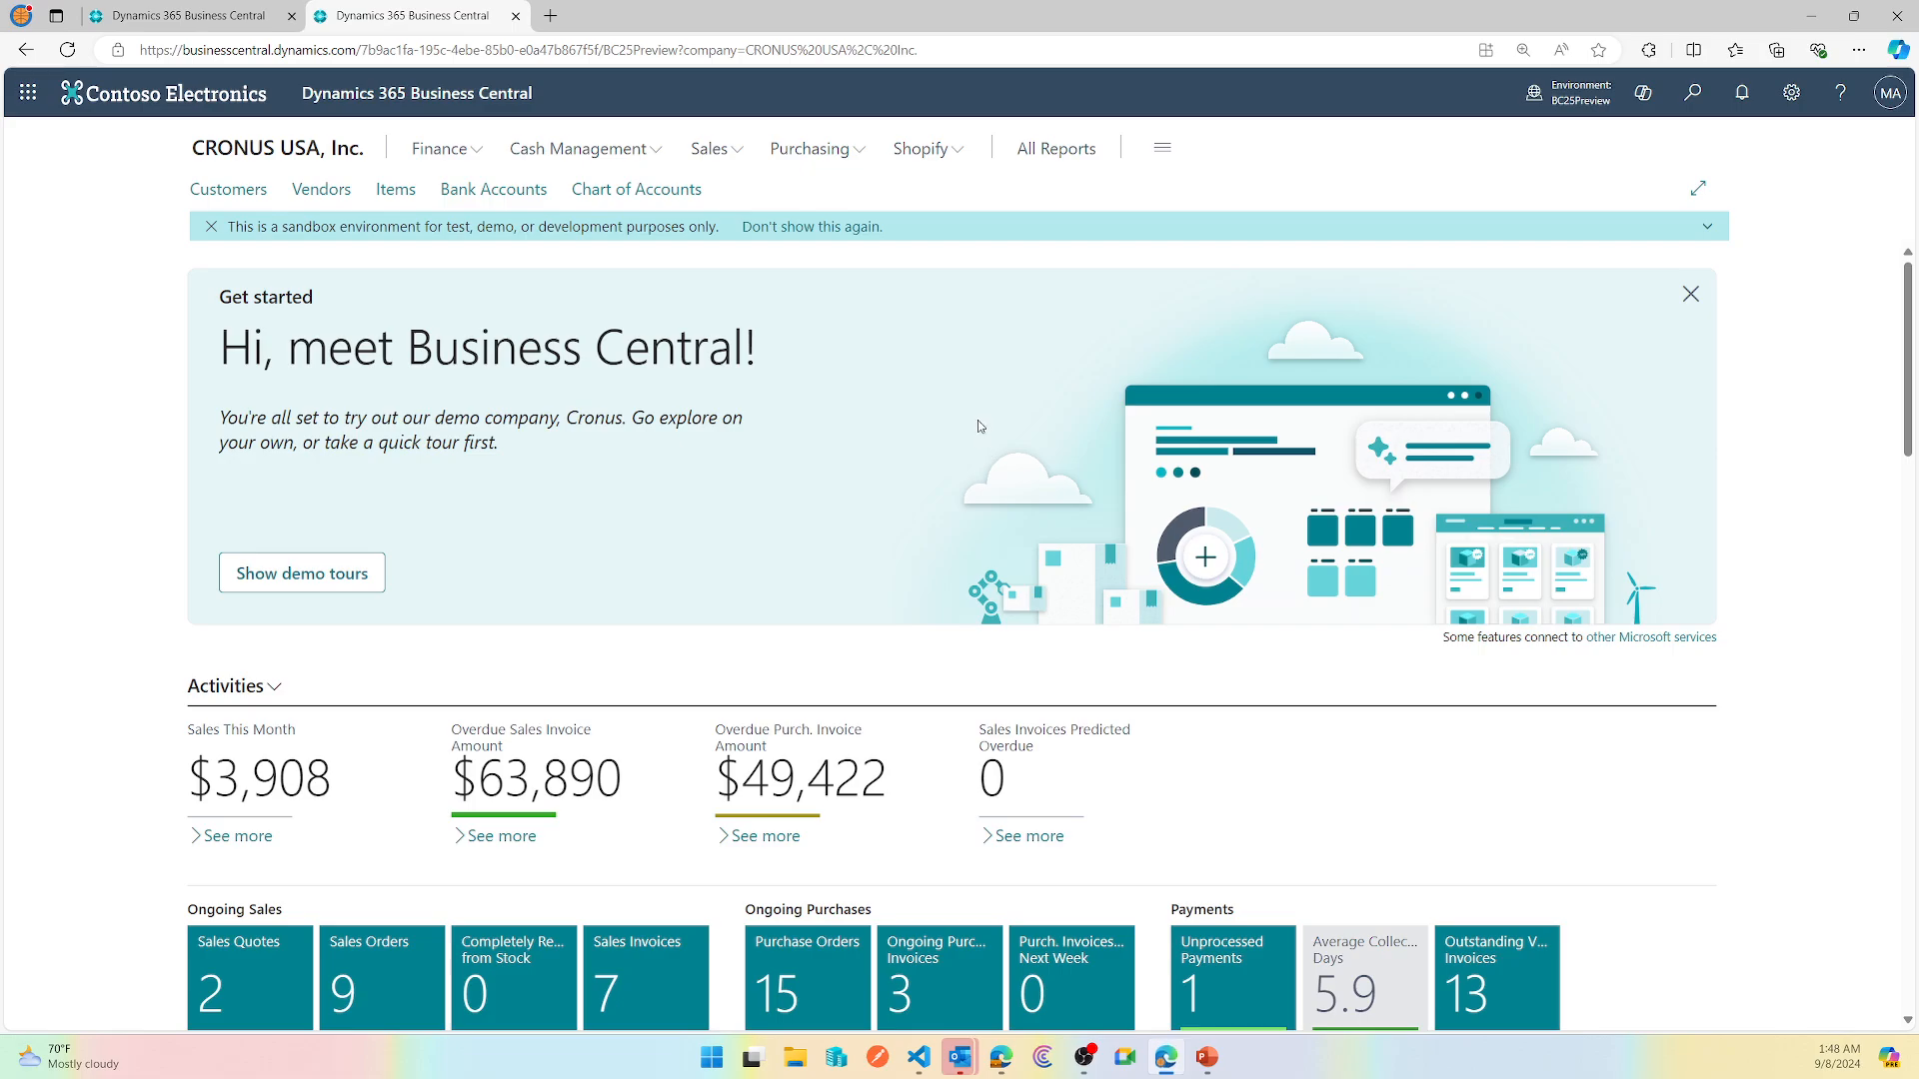
Display Key Tips over the CRONUS USA home page navigation with Alt.
{"action": "key", "text": "alt"}
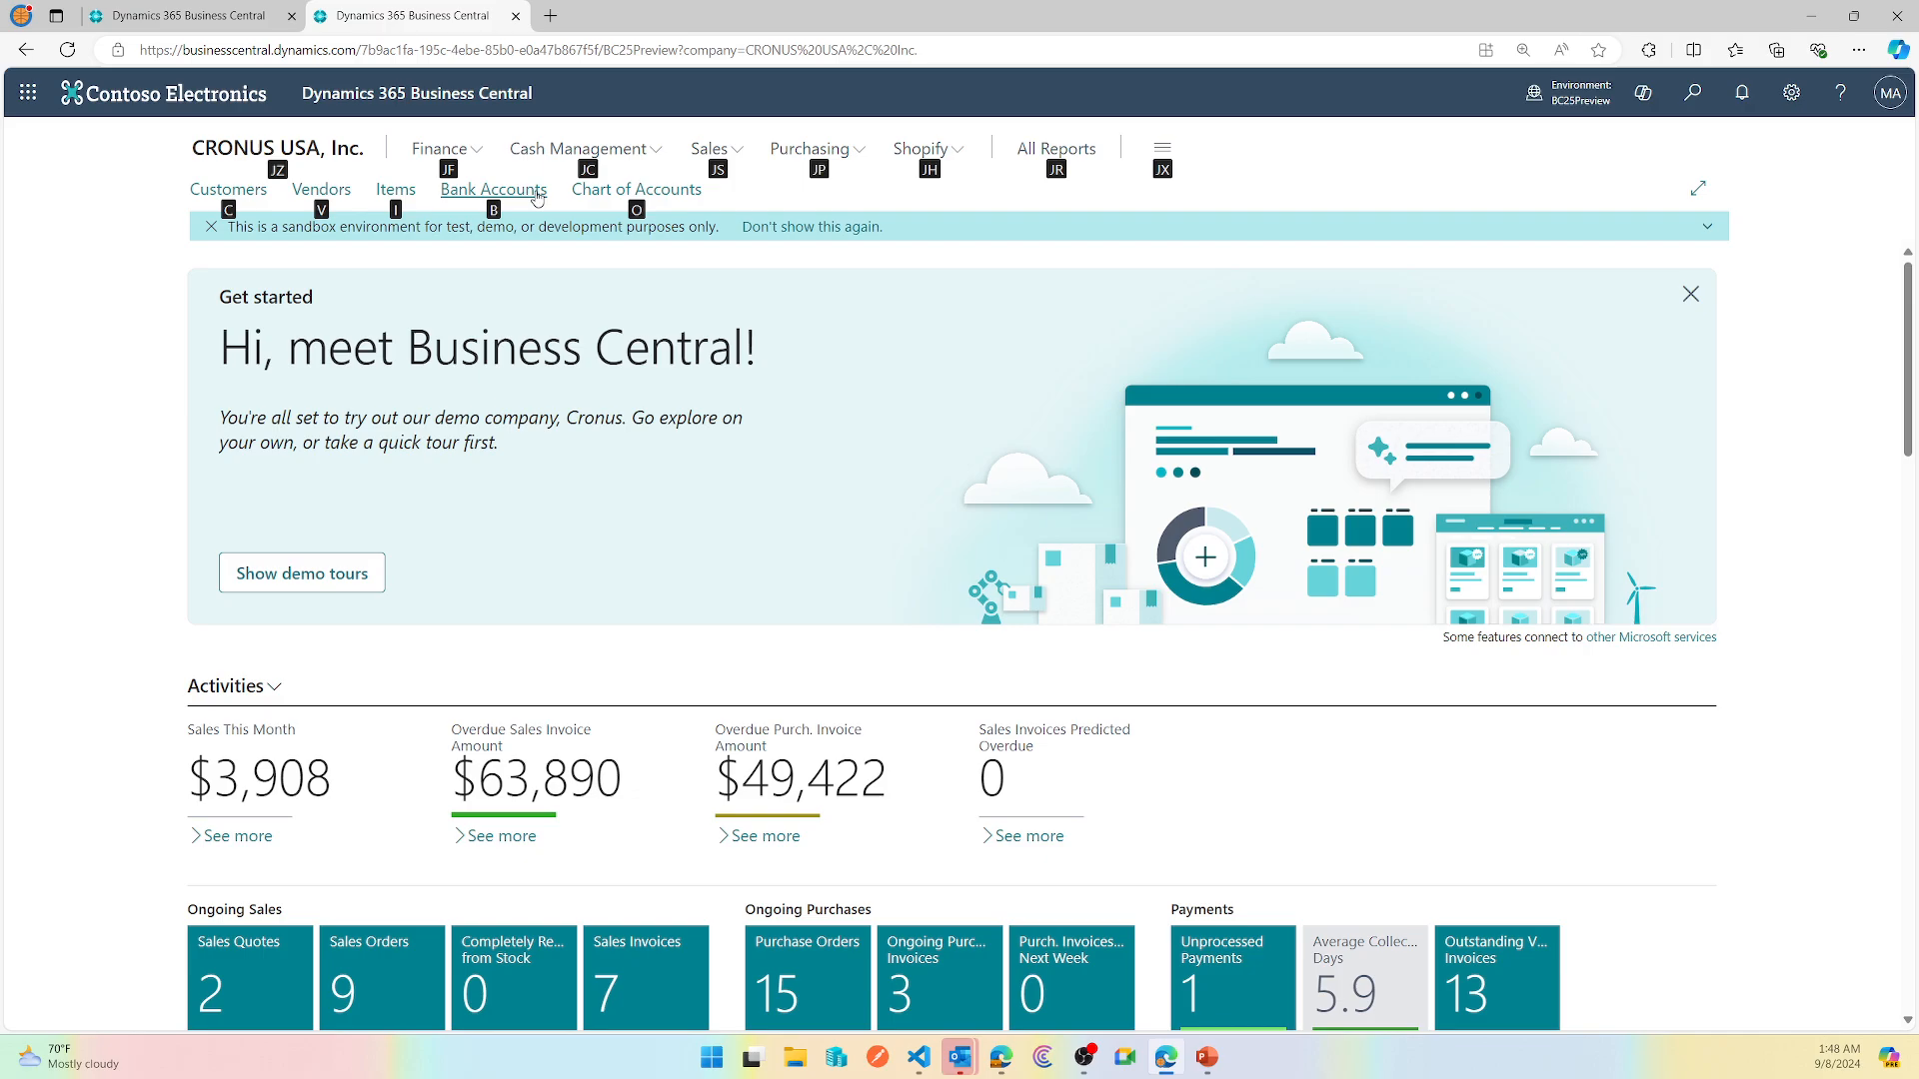
{"action": "mouse_move", "coordinate": [492, 190]}
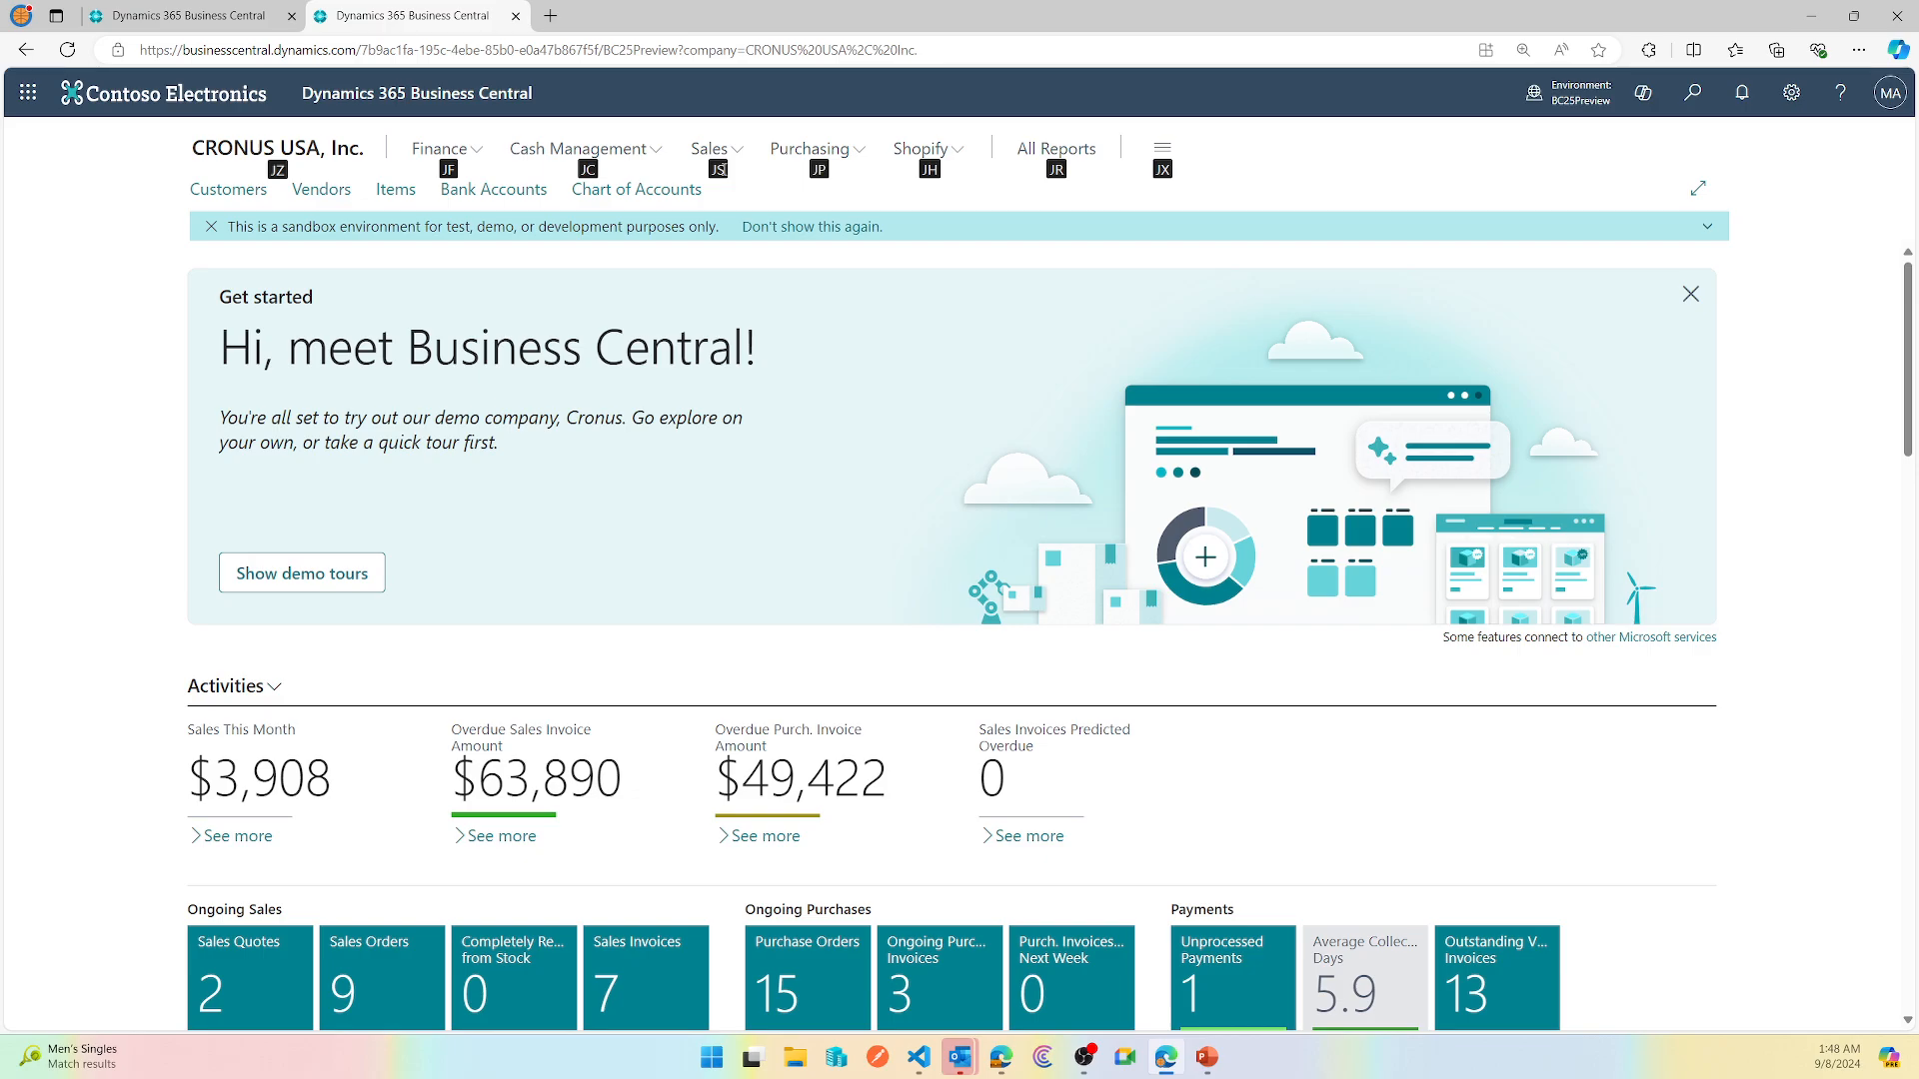
{"action": "left_click", "coordinate": [709, 148]}
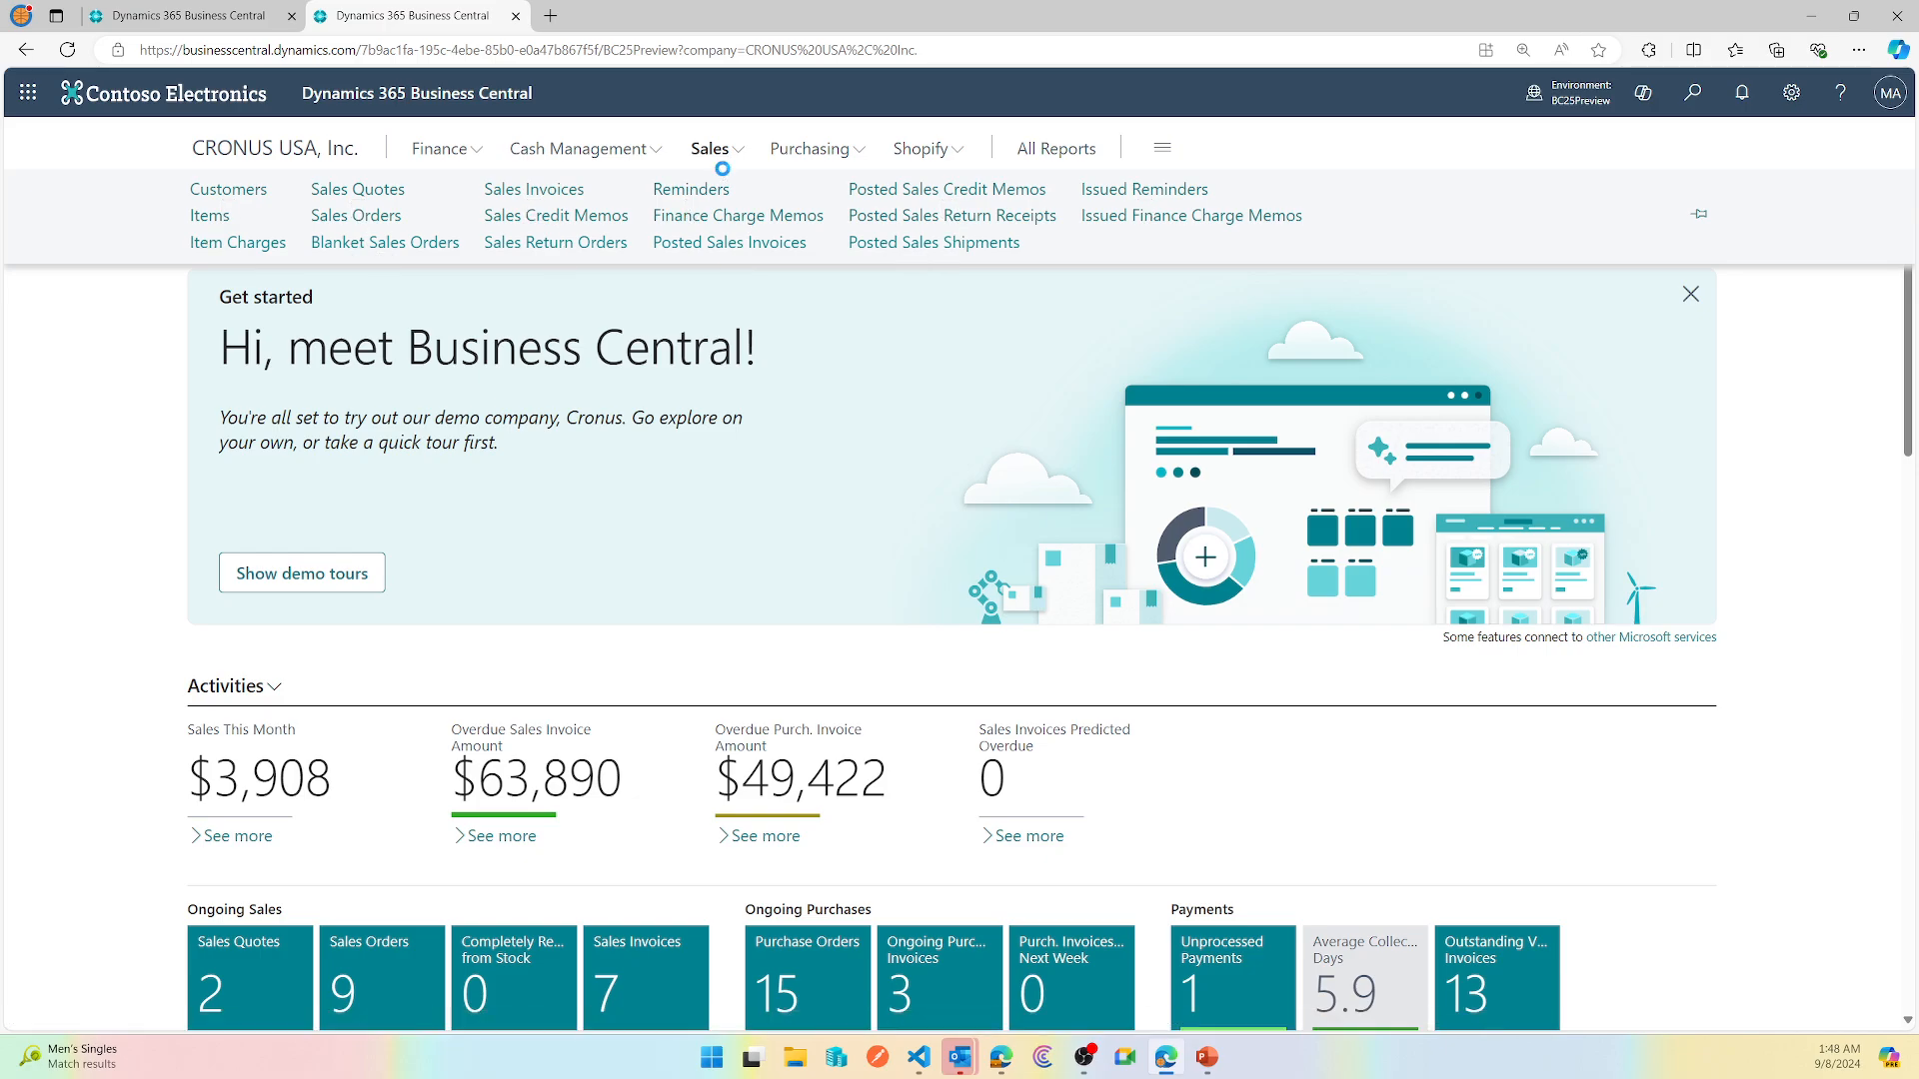
{"action": "left_click", "coordinate": [356, 189]}
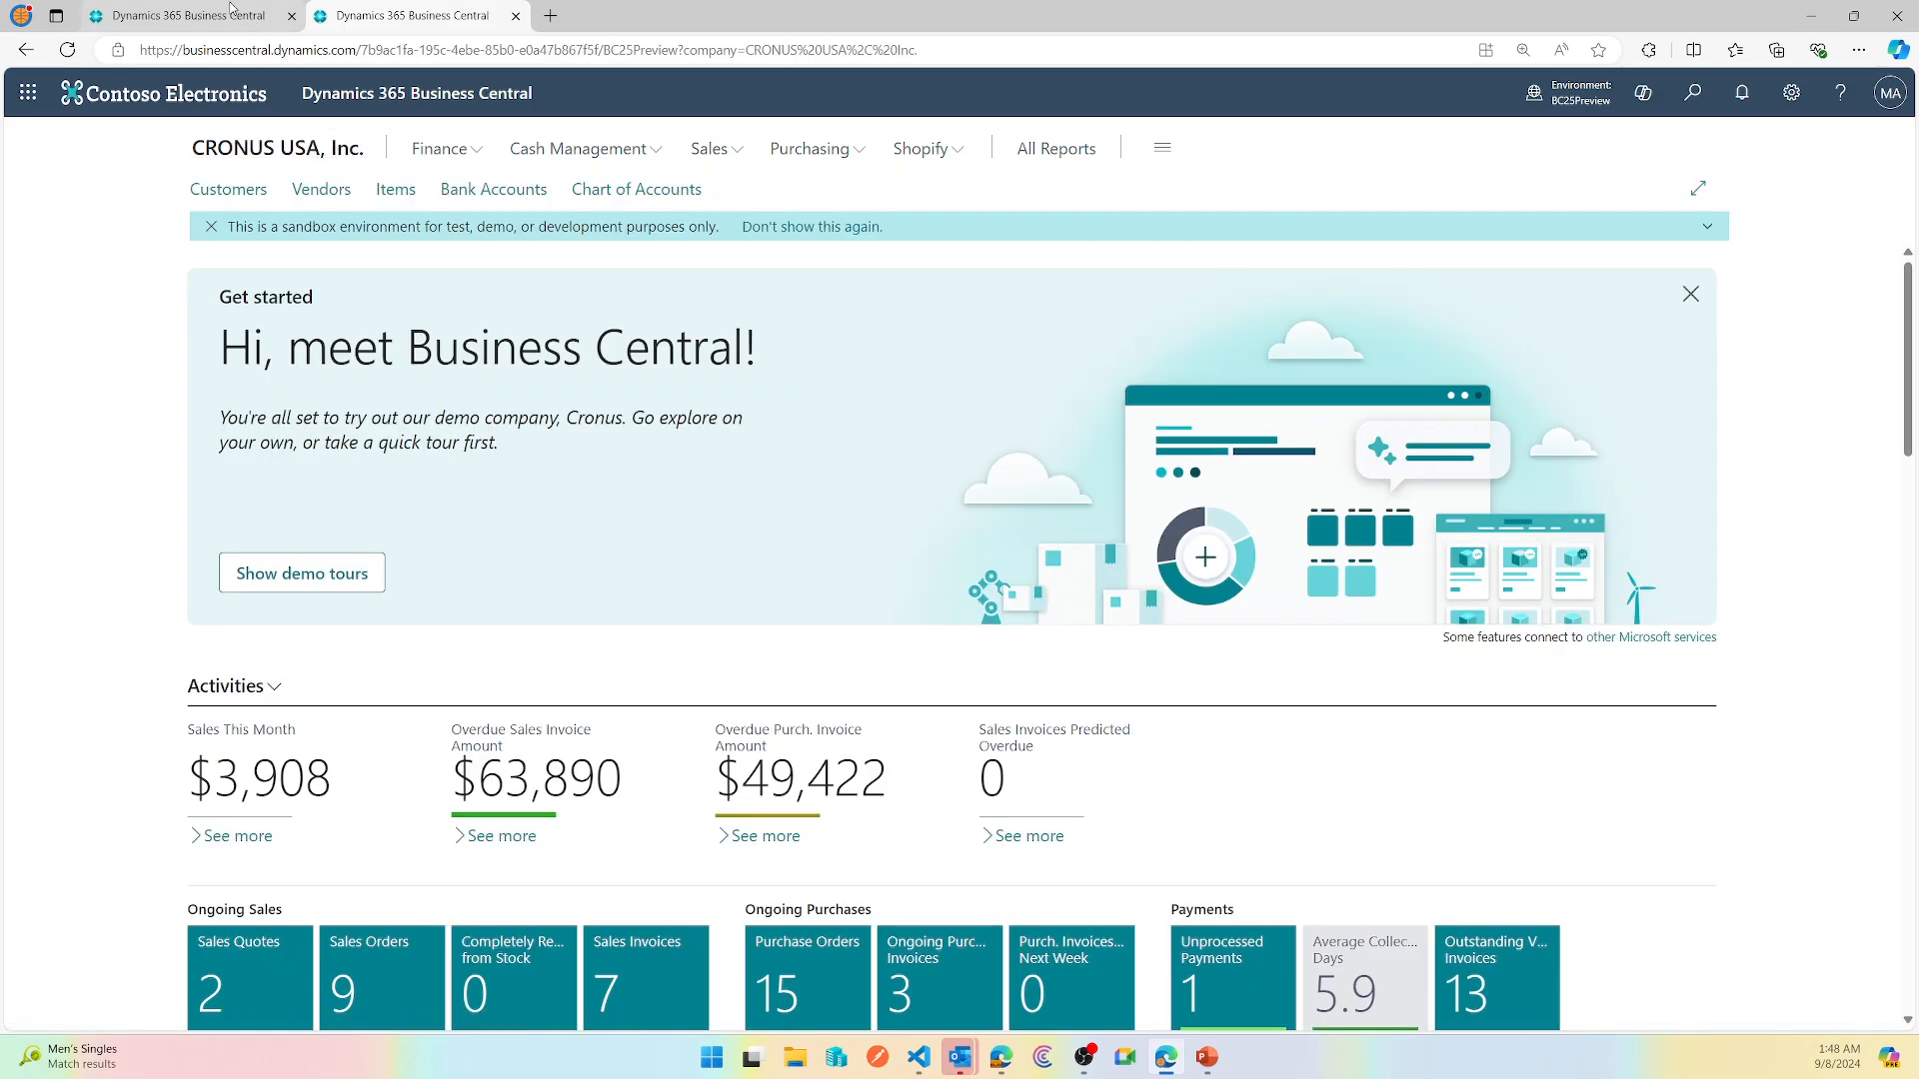
{"action": "mouse_move", "coordinate": [184, 15]}
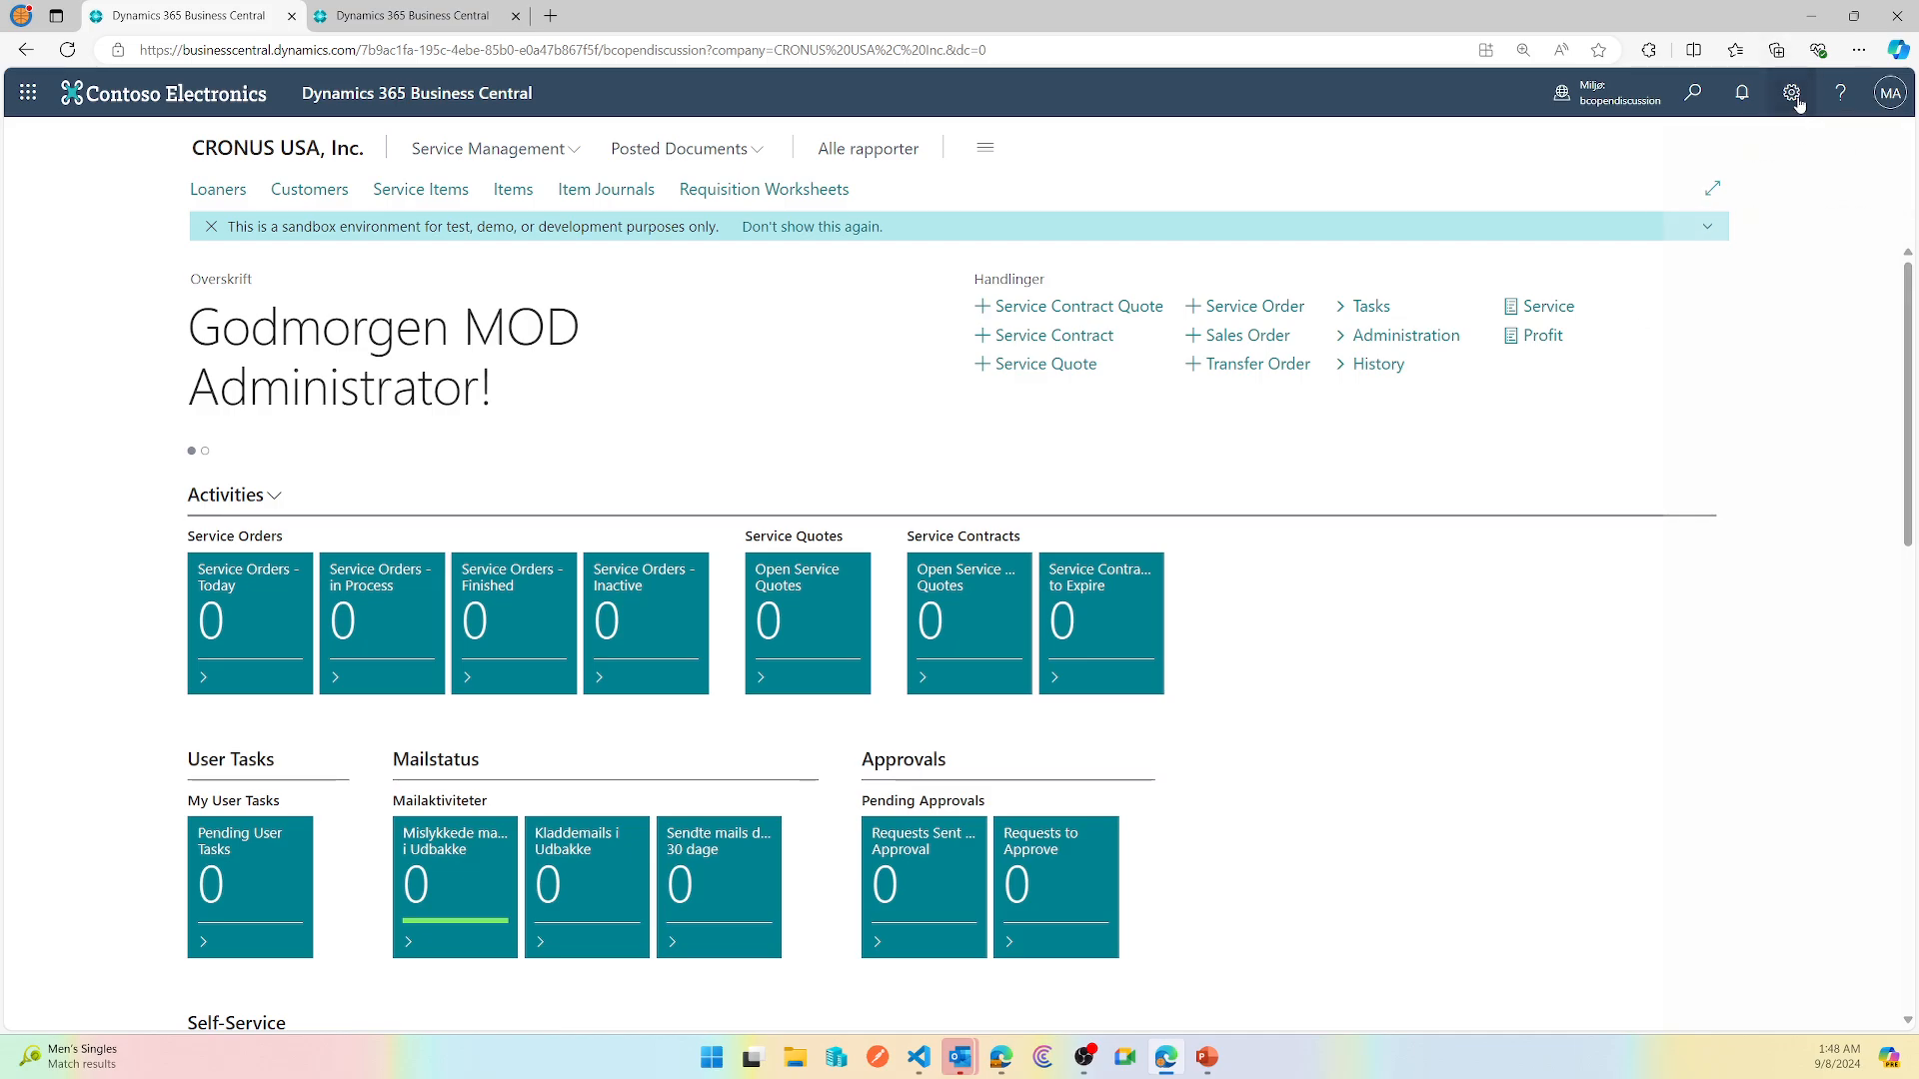
{"action": "left_click", "coordinate": [1790, 93]}
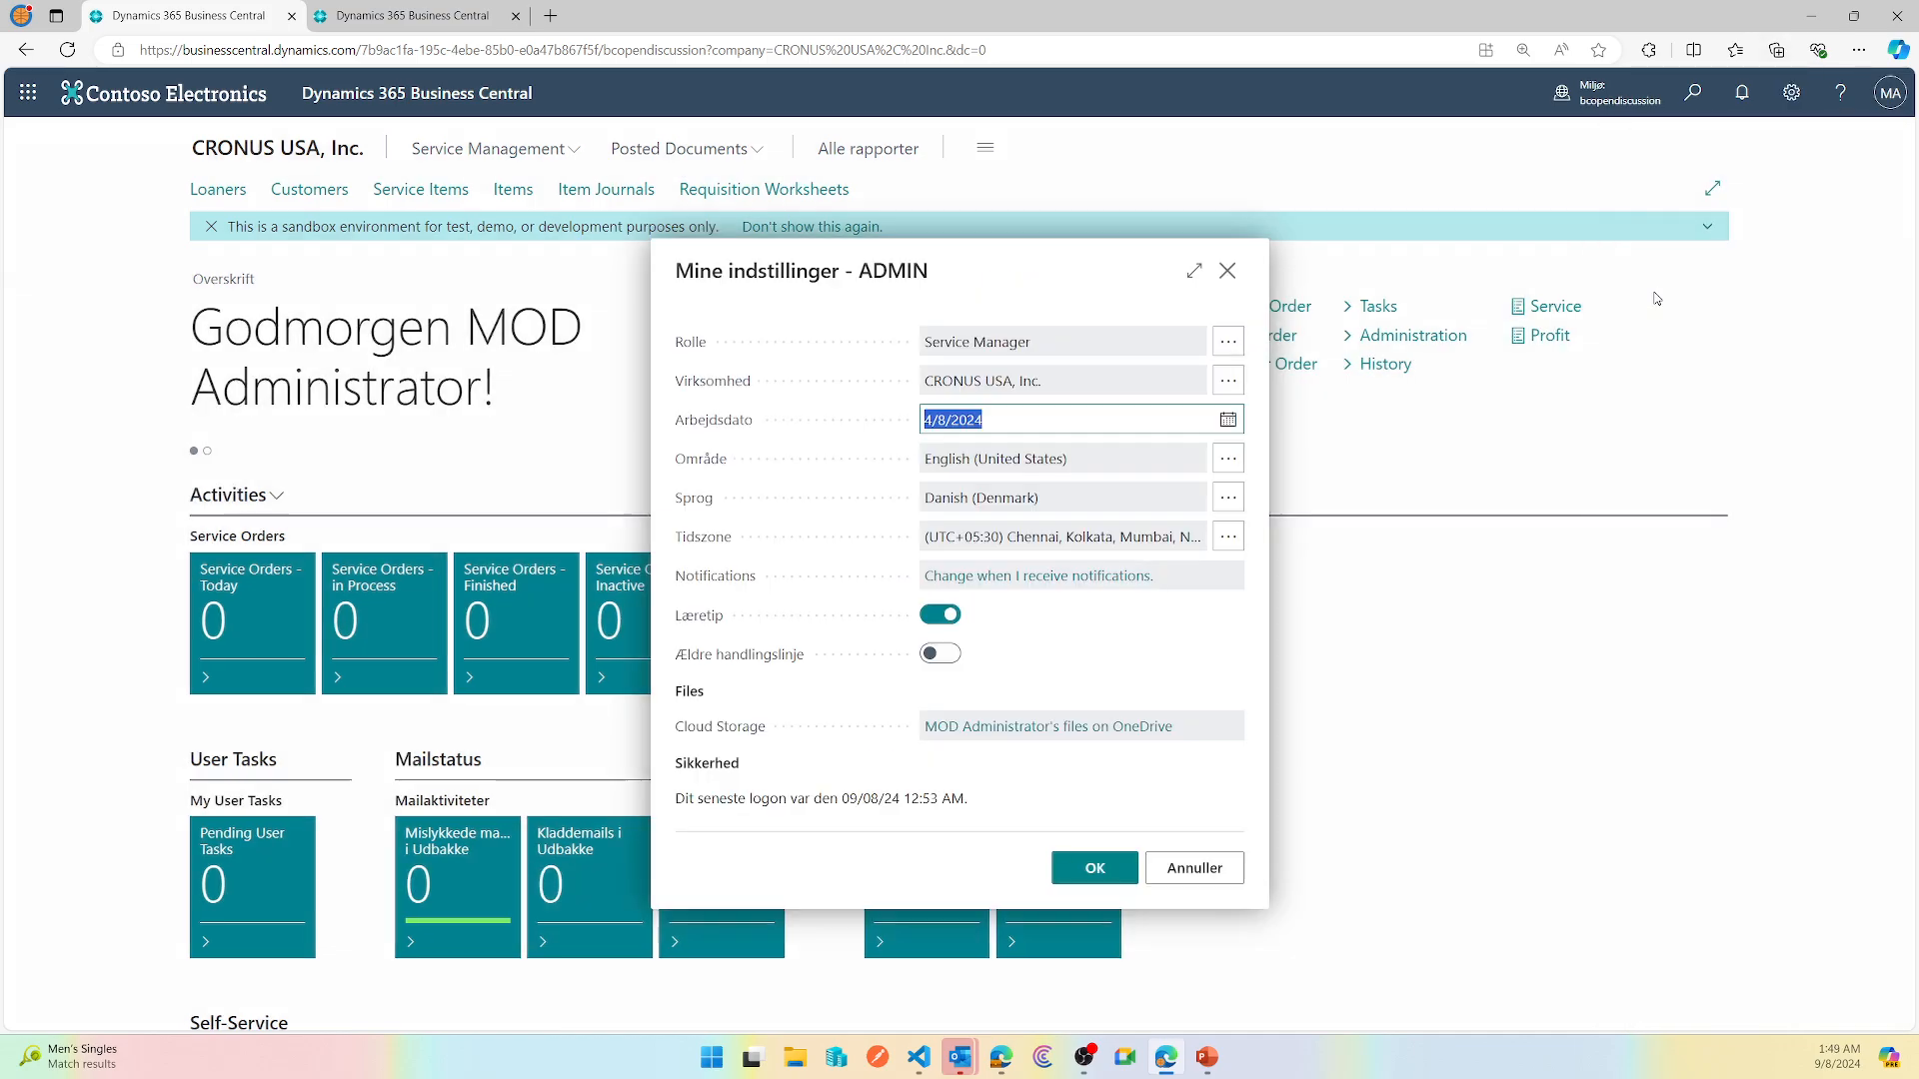
{"action": "right_click", "coordinate": [991, 497]}
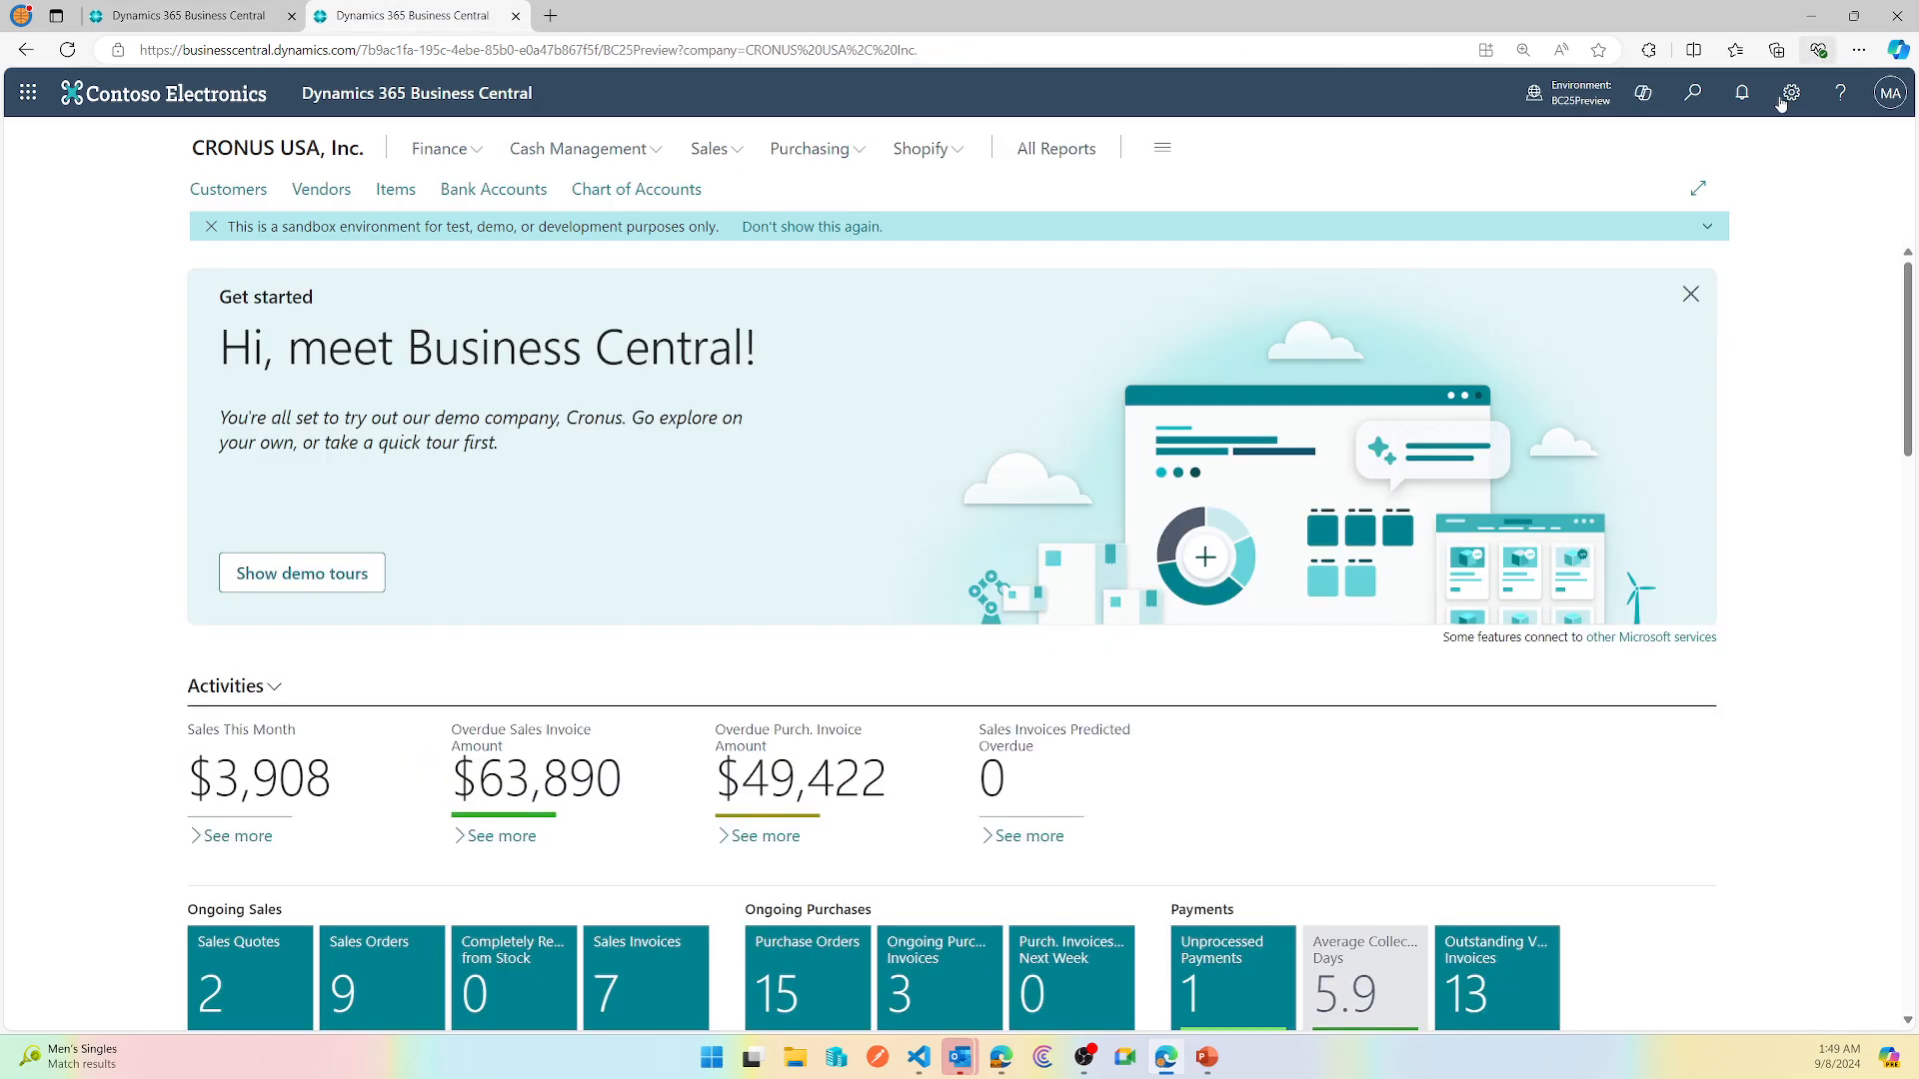
Change the Region in My Settings to Danish (Denmark) and save.
{"action": "left_click", "coordinate": [1788, 93]}
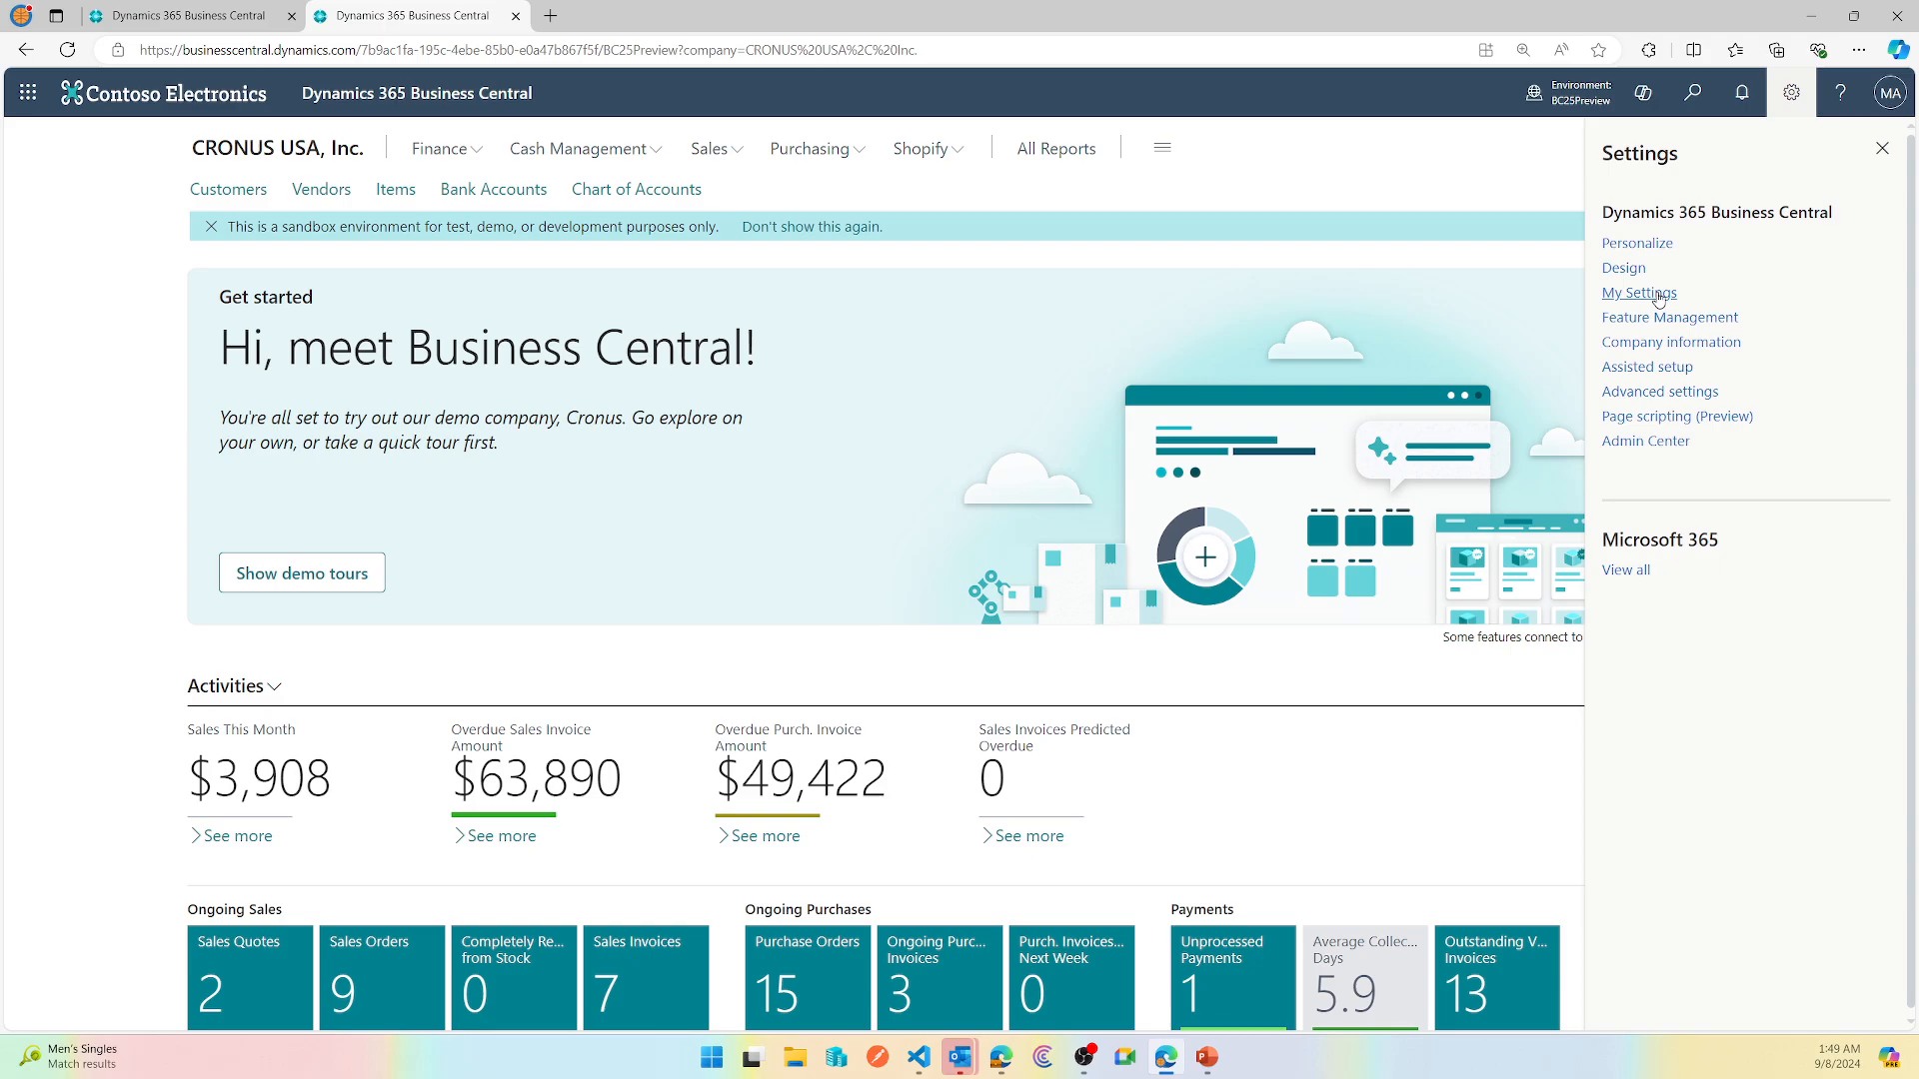
{"action": "left_click", "coordinate": [1637, 293]}
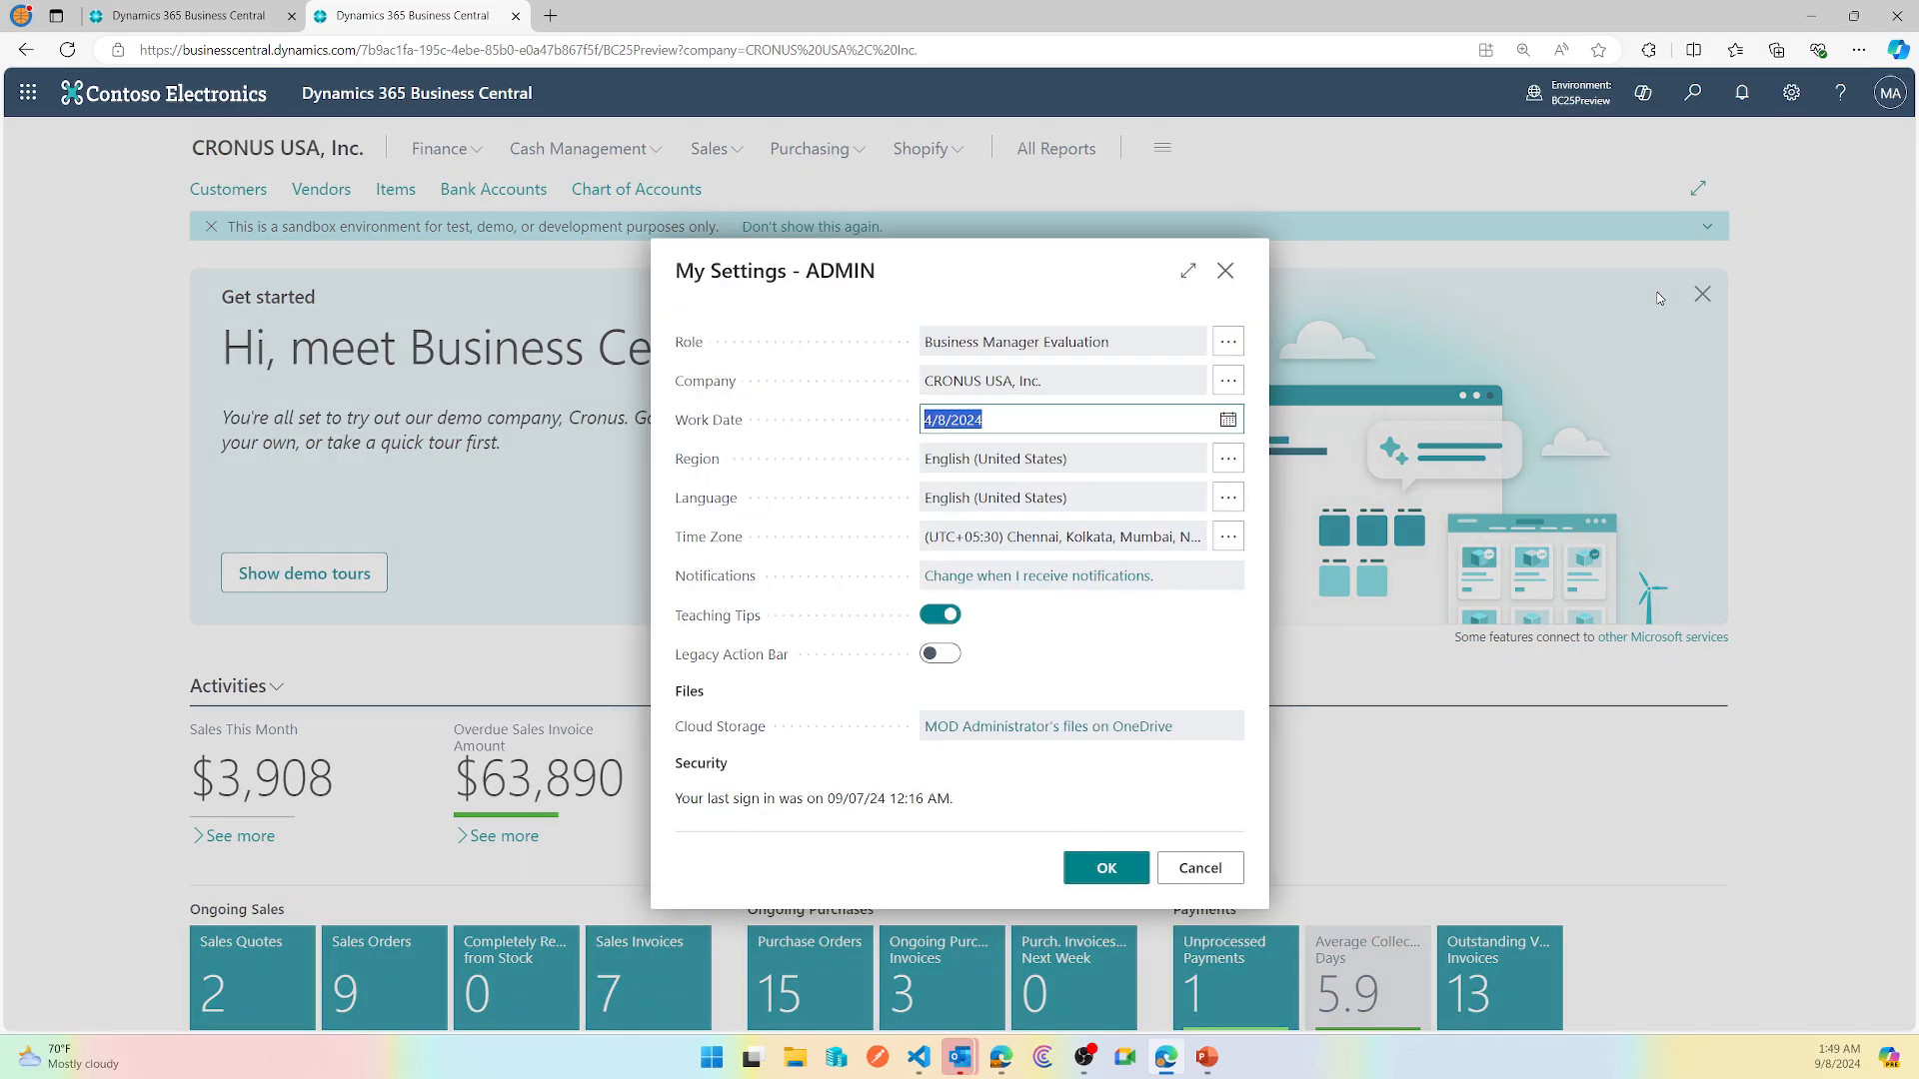
{"action": "left_click", "coordinate": [1226, 496]}
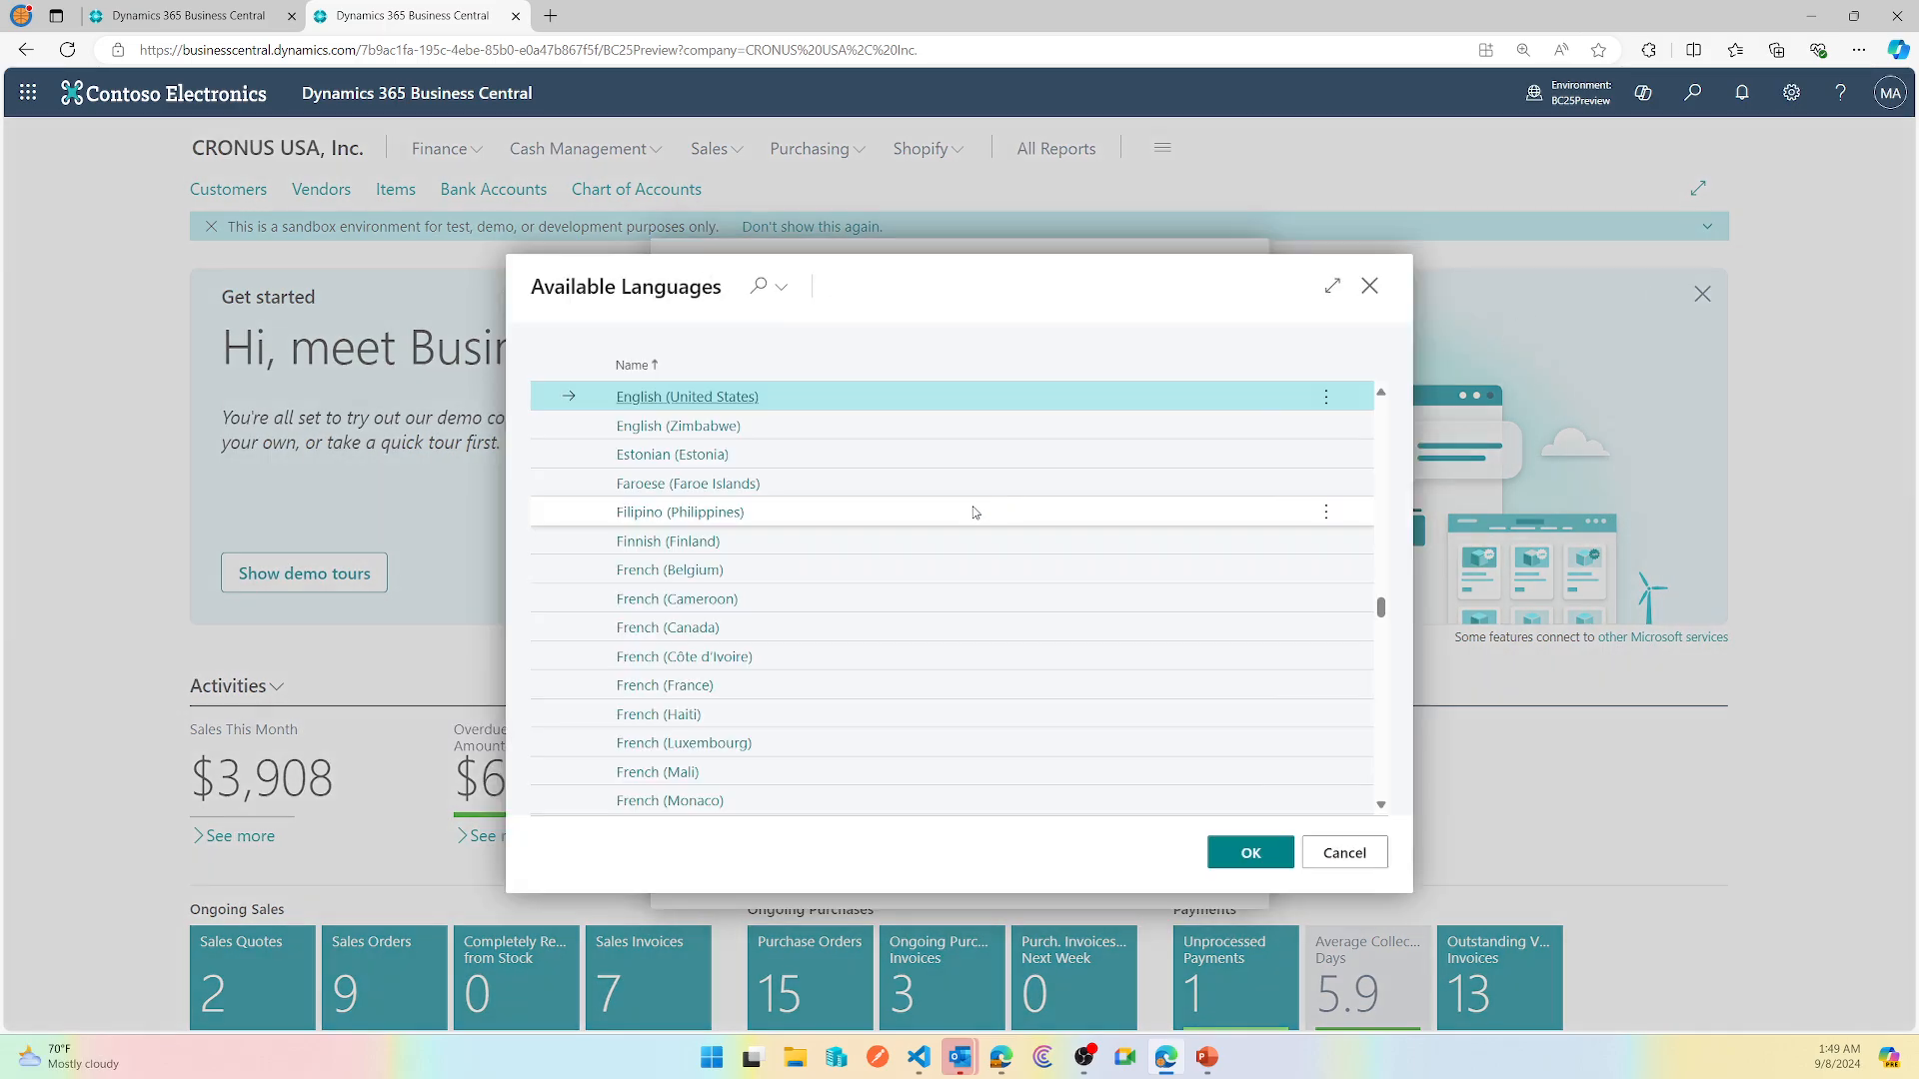
{"action": "scroll", "scroll_direction": "up", "scroll_amount": 3}
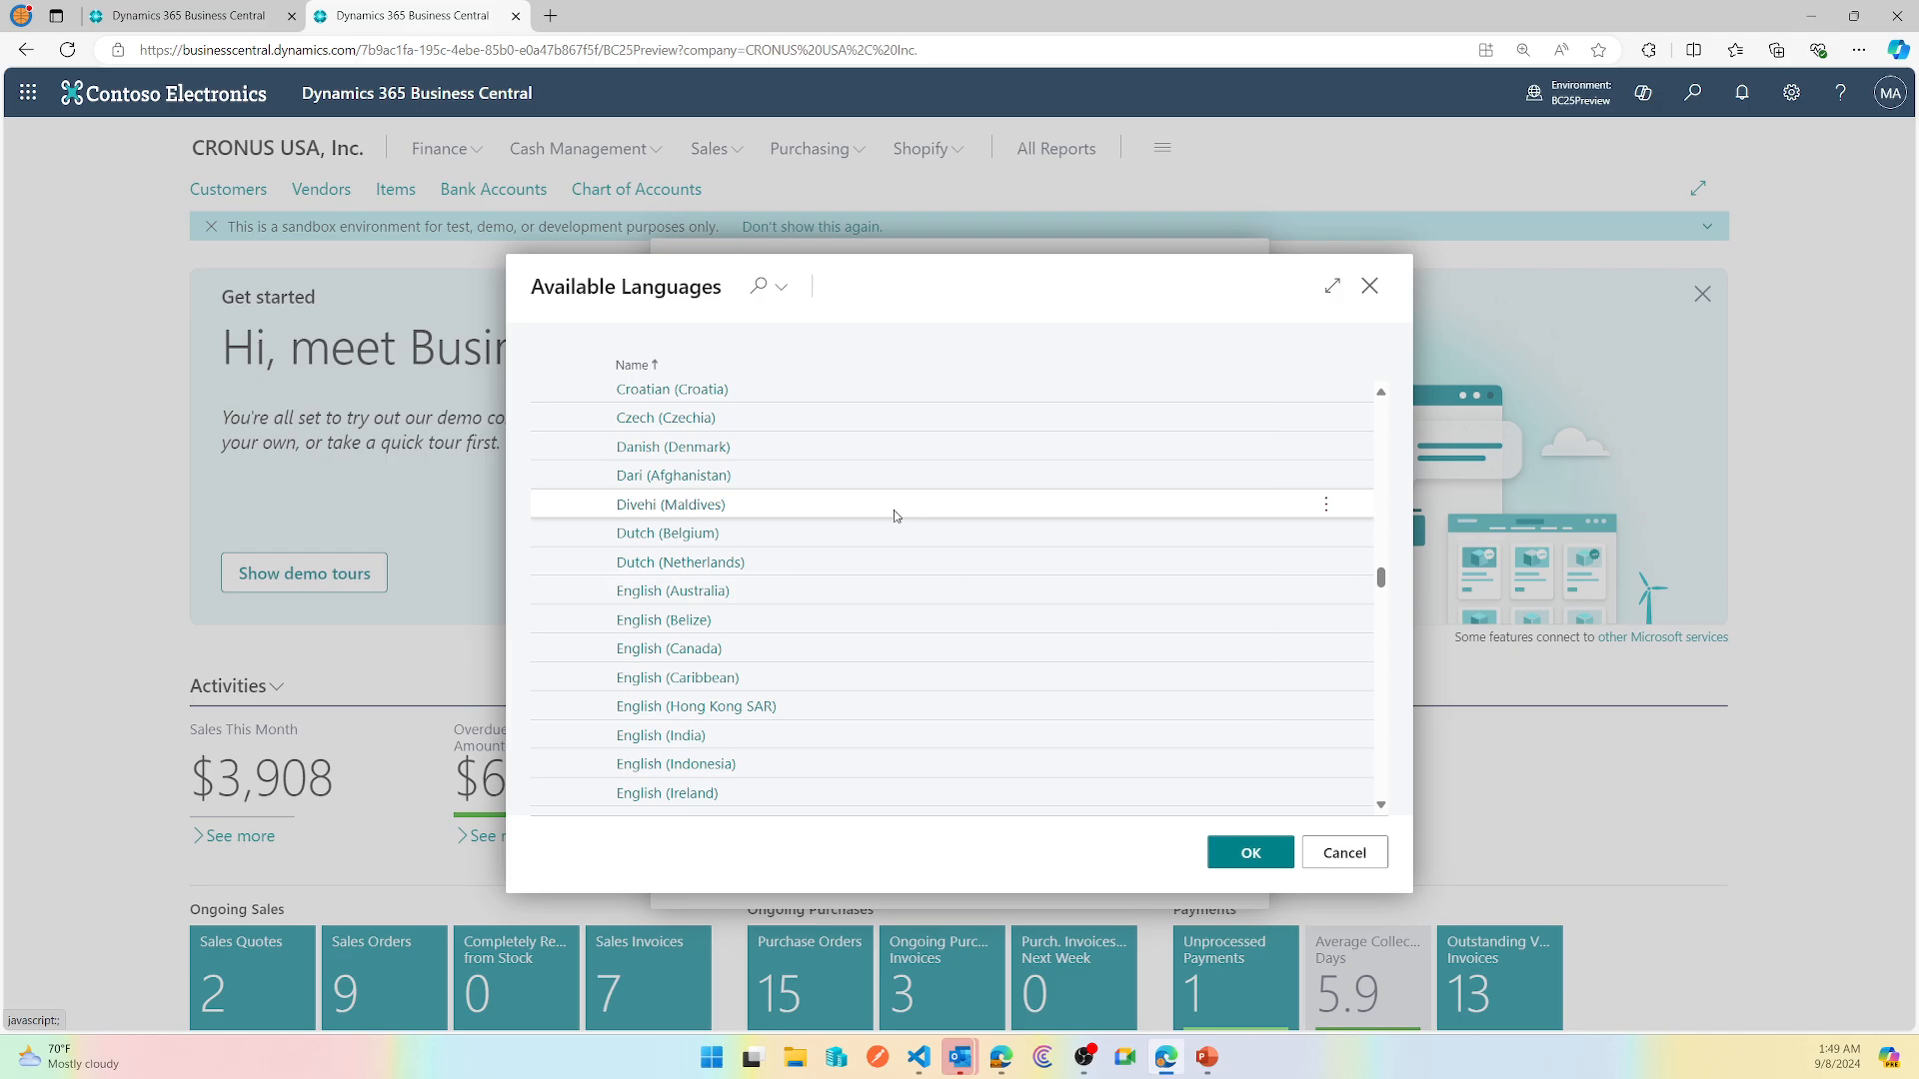
{"action": "left_click", "coordinate": [672, 446]}
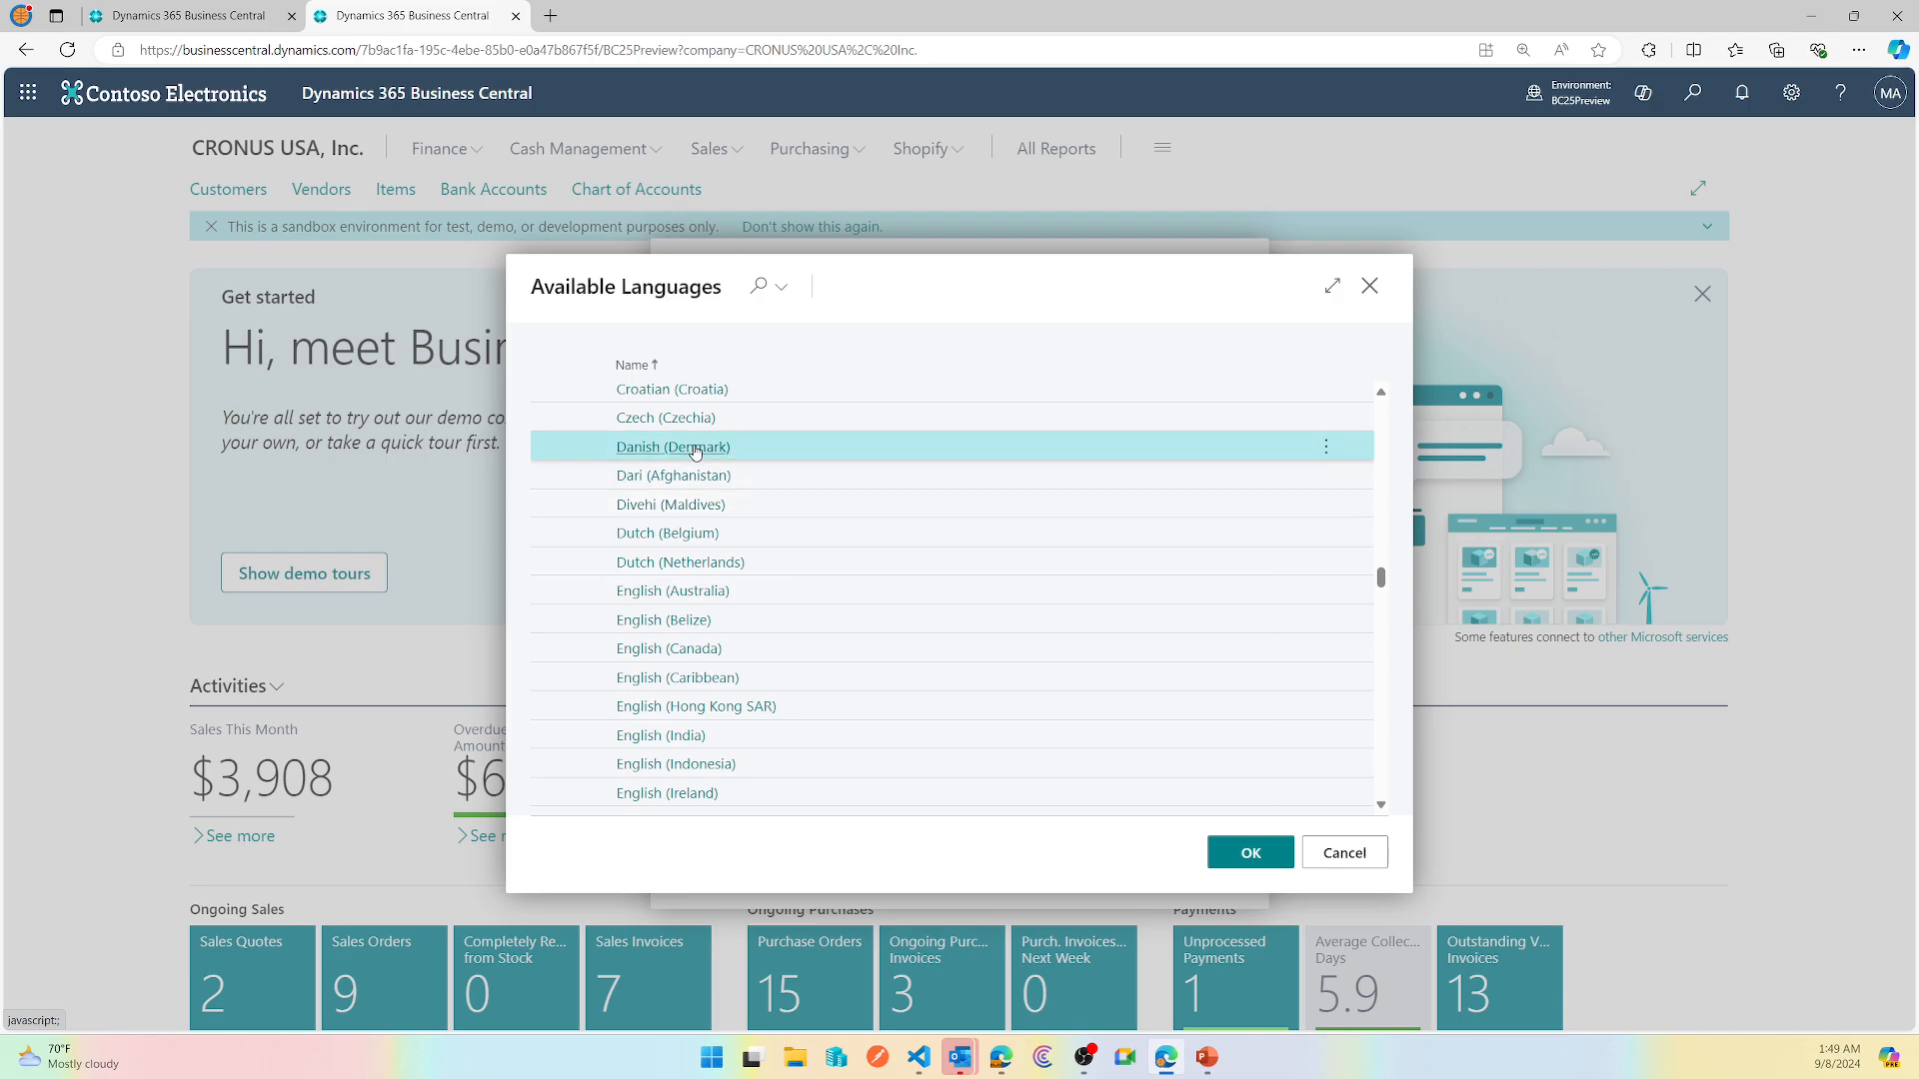
{"action": "left_click", "coordinate": [1248, 851]}
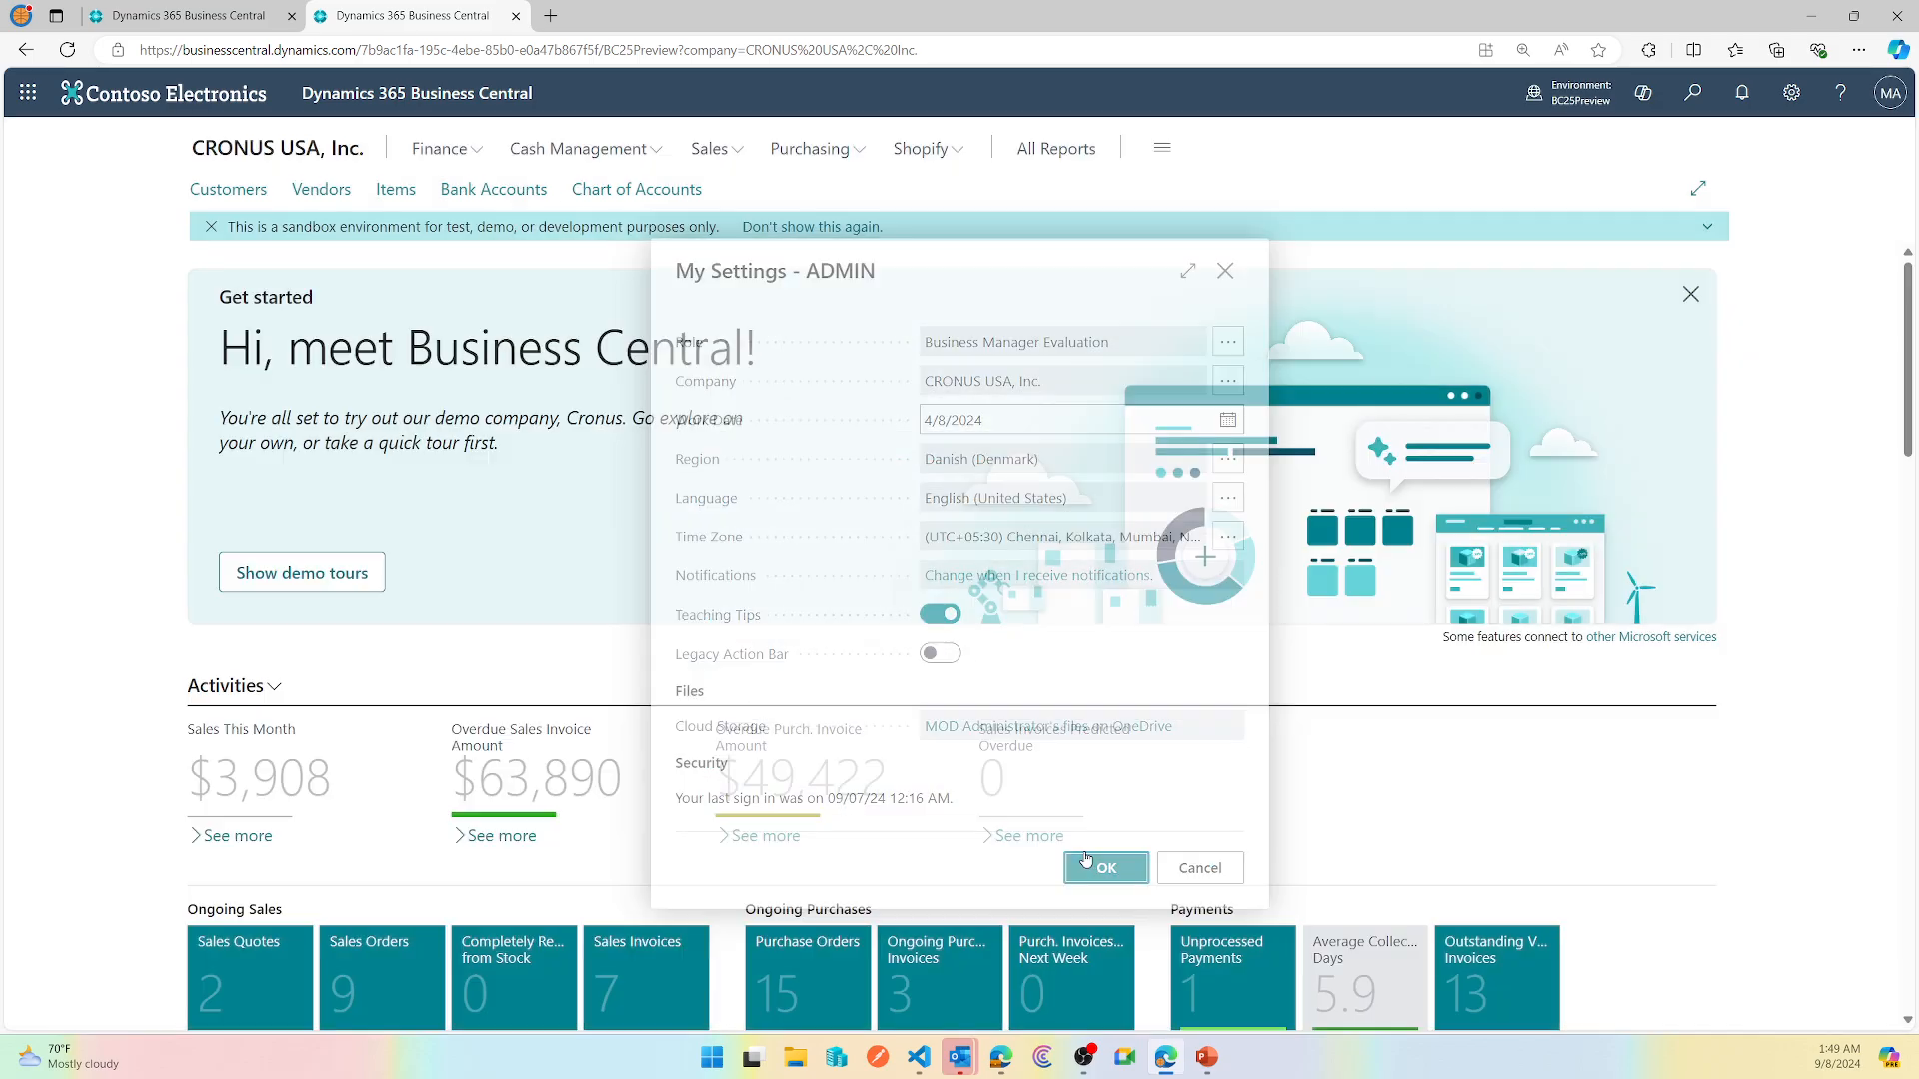
{"action": "left_click", "coordinate": [1103, 868]}
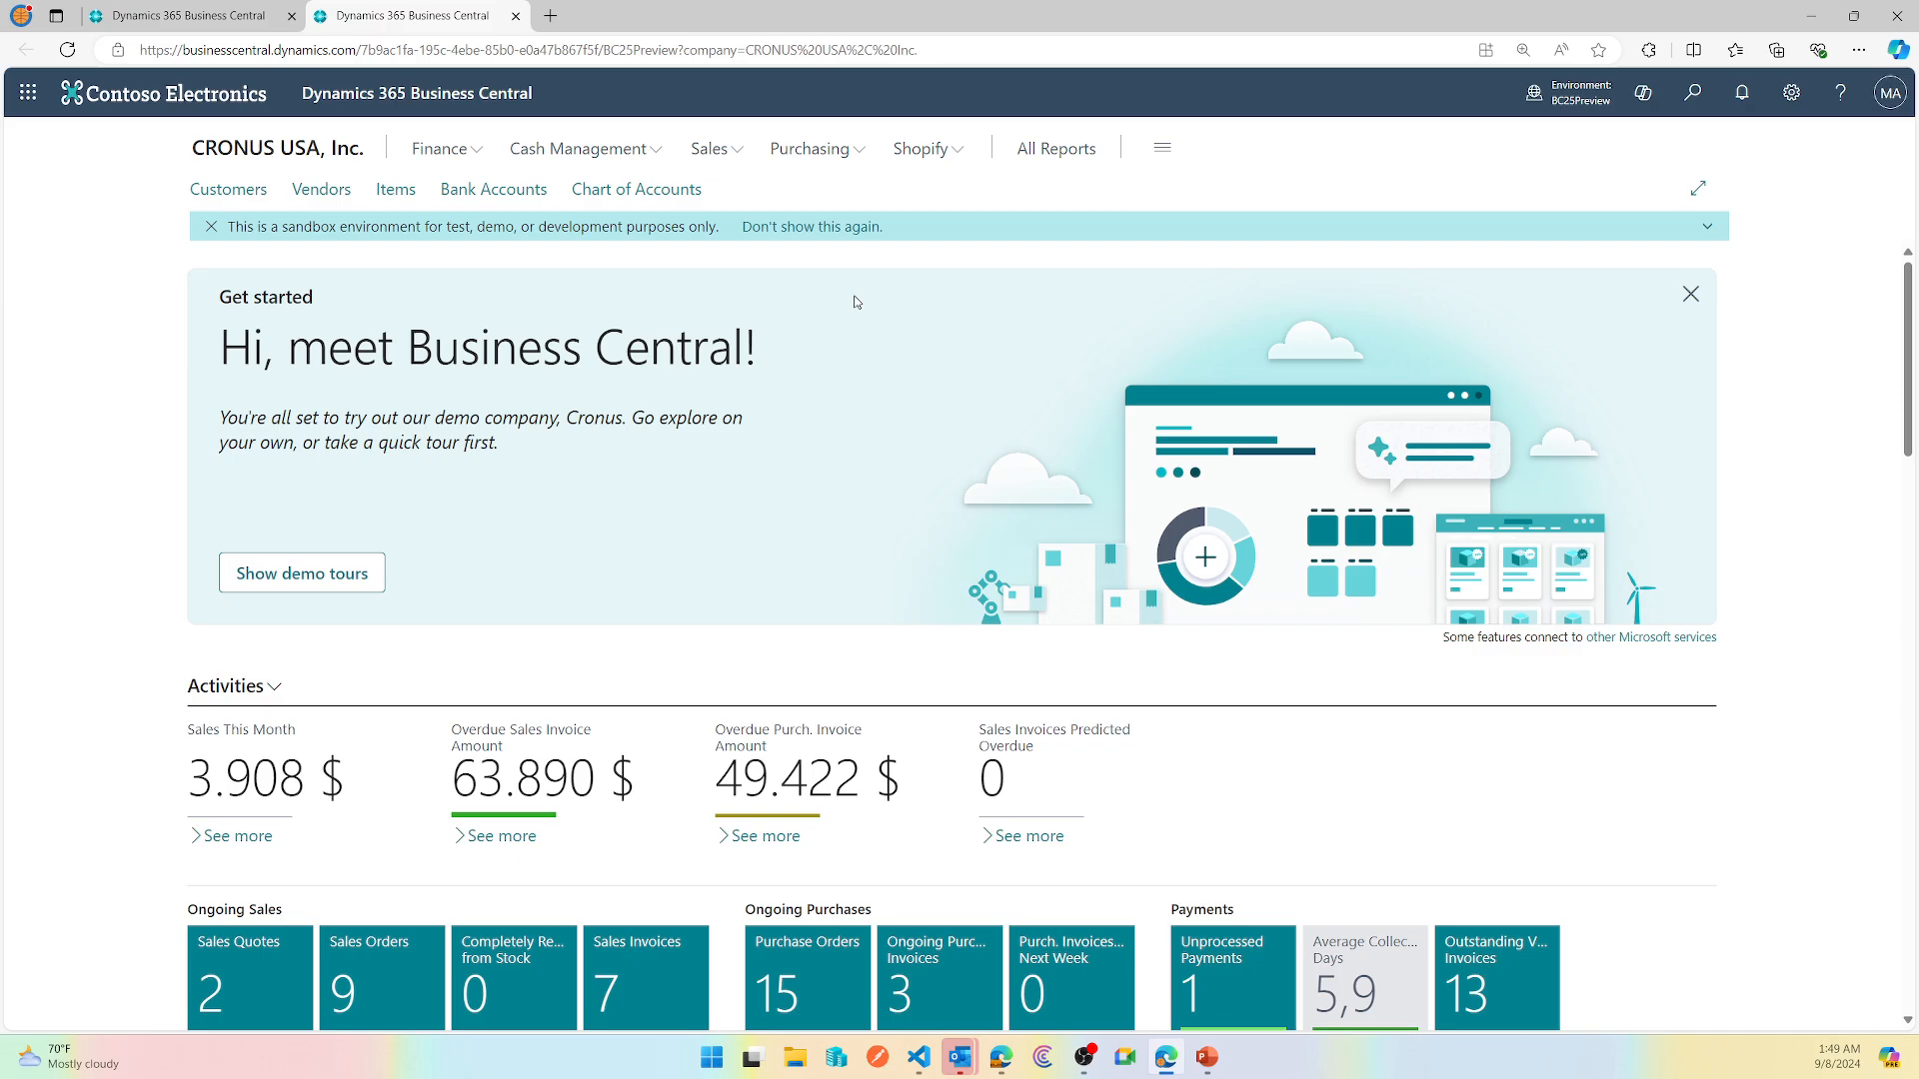
{"action": "mouse_move", "coordinate": [1167, 165]}
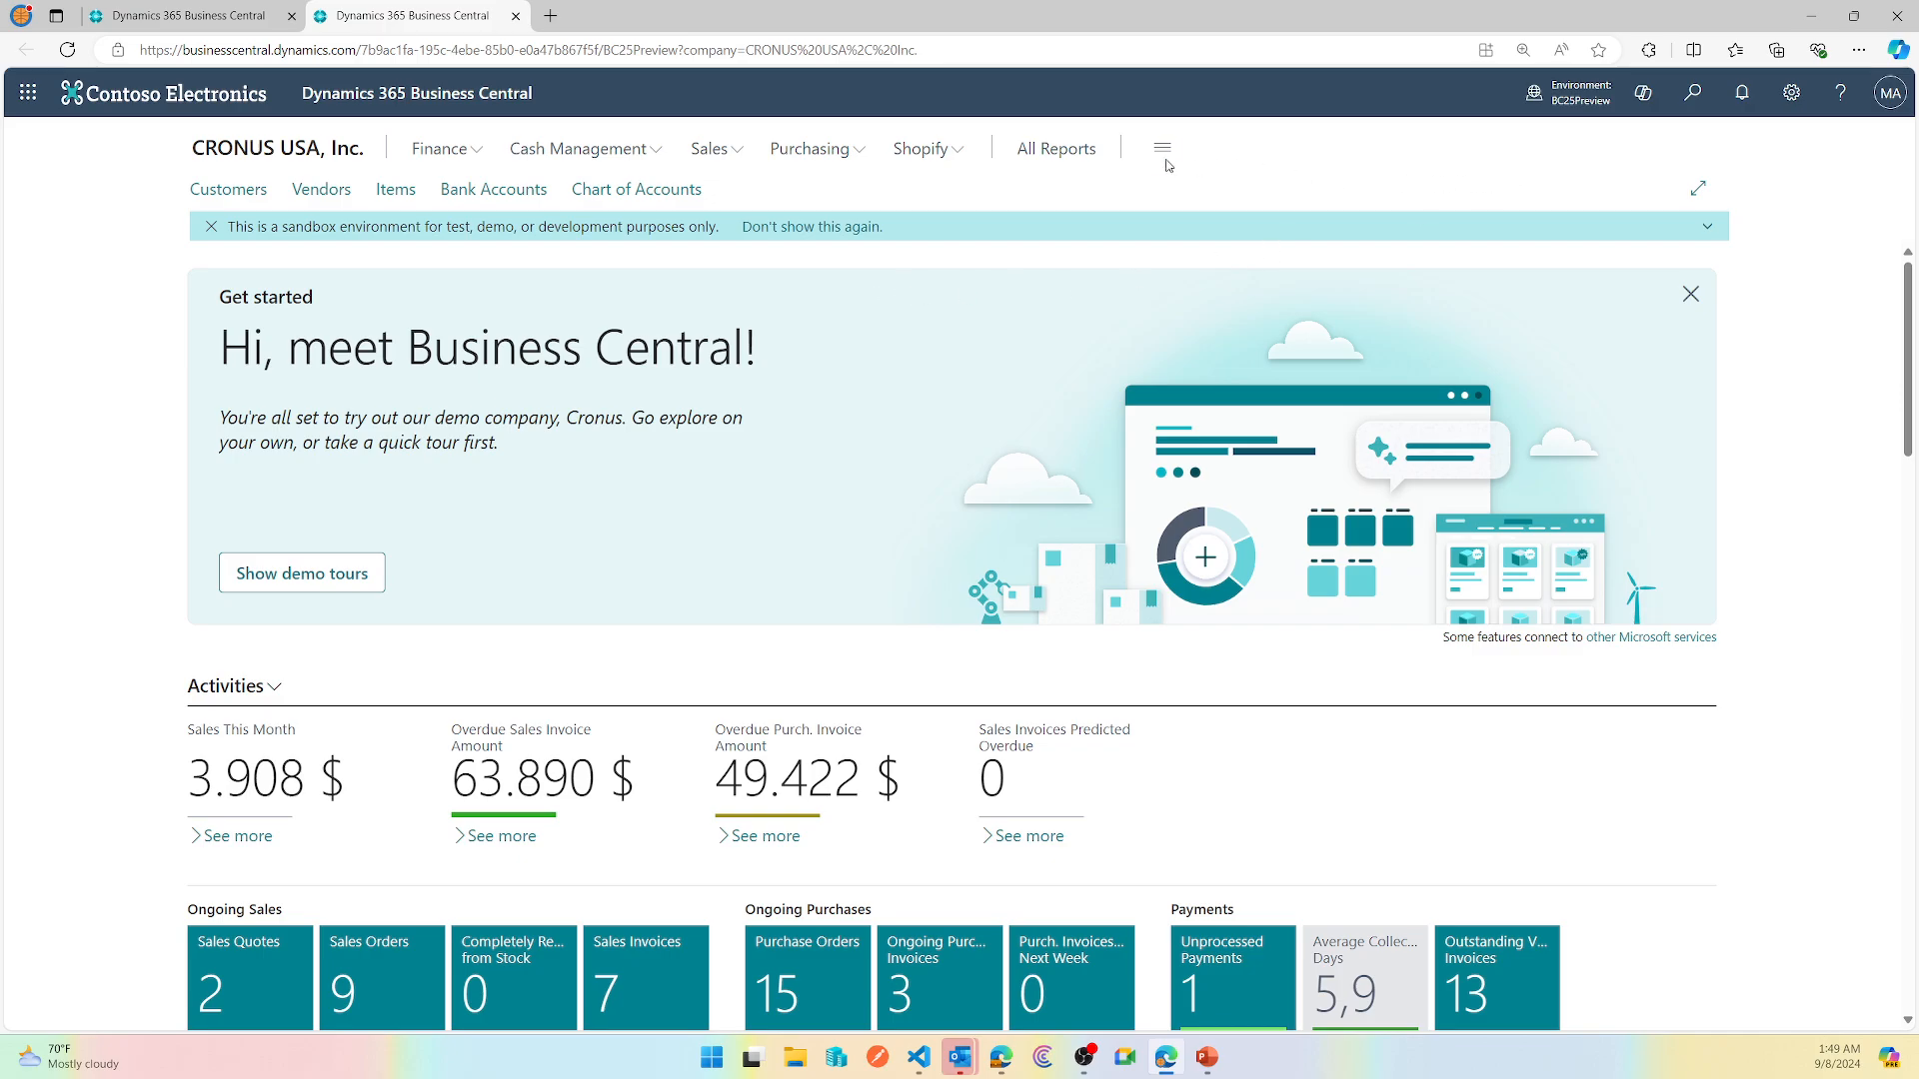
Change the Language in My Settings to Danish (Denmark) and save.
{"action": "left_click", "coordinate": [1789, 93]}
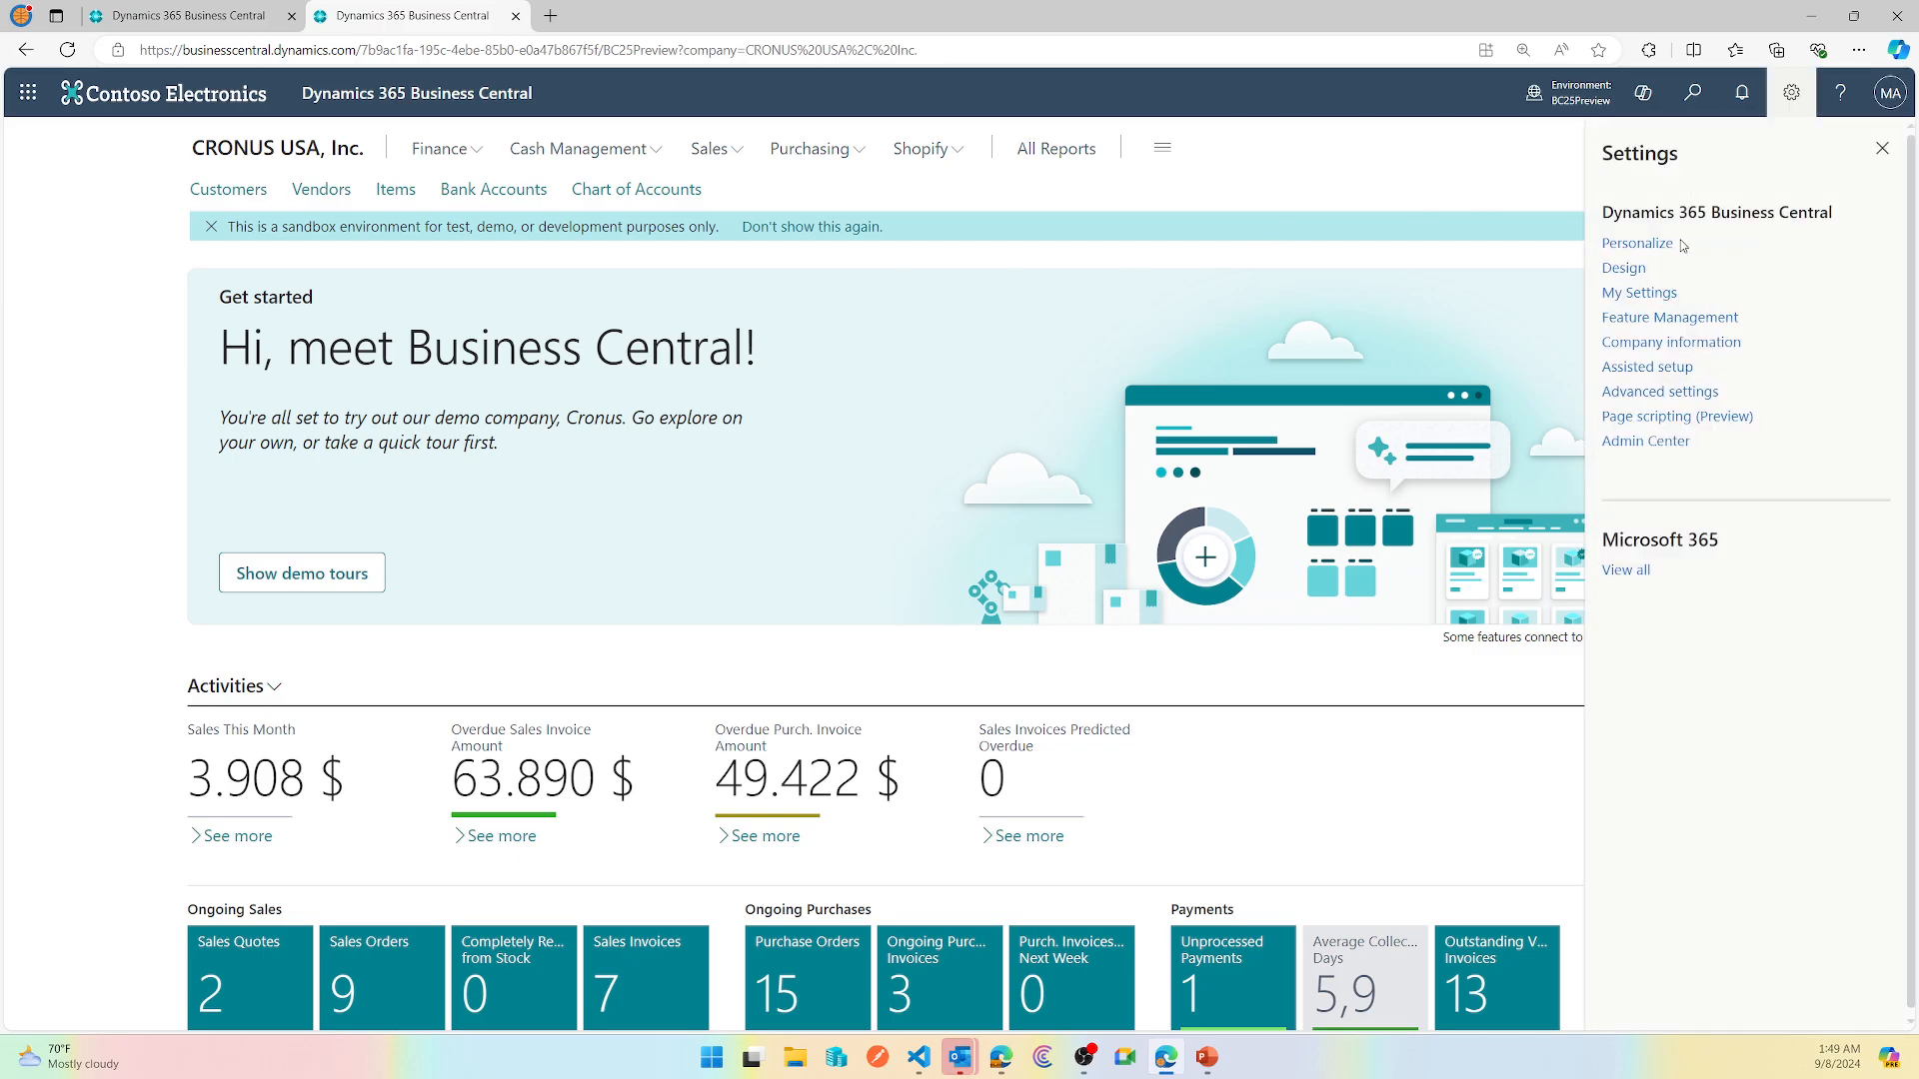
{"action": "left_click", "coordinate": [1639, 291]}
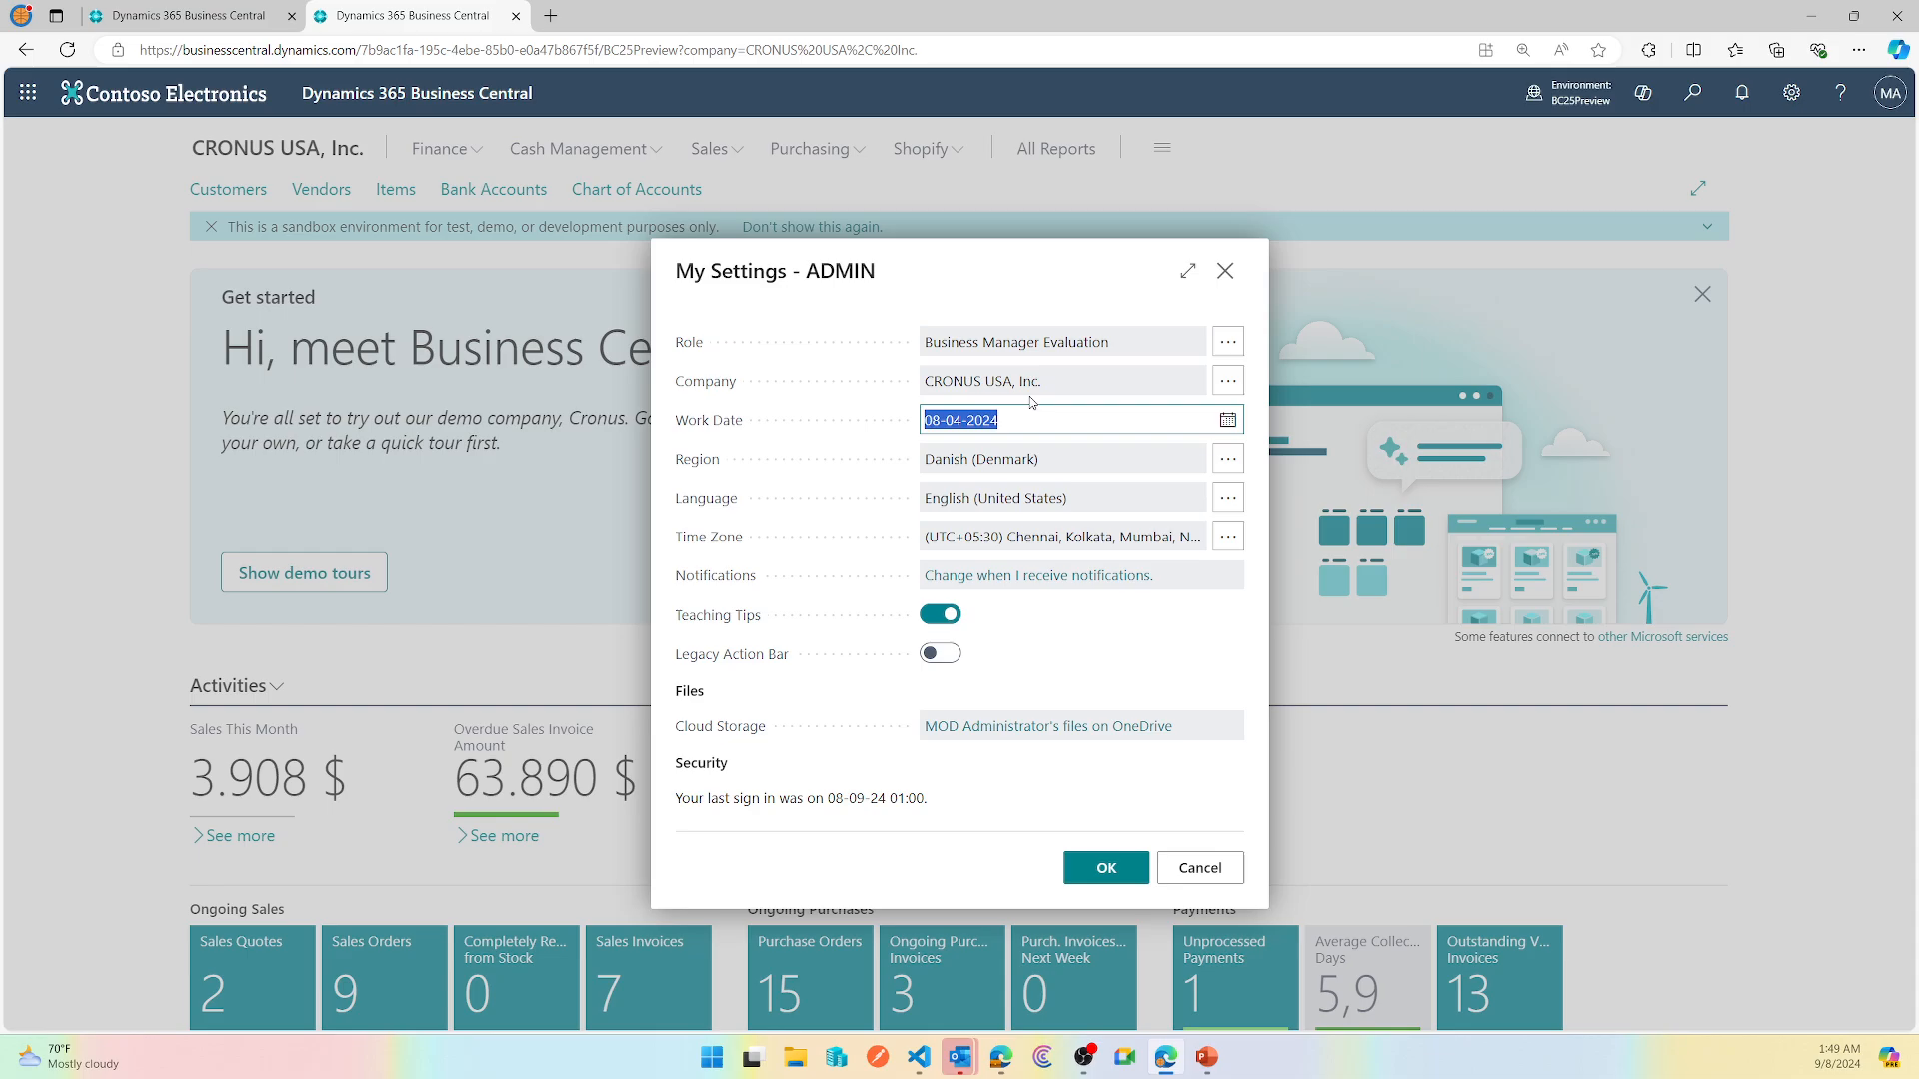
{"action": "mouse_move", "coordinate": [1211, 469]}
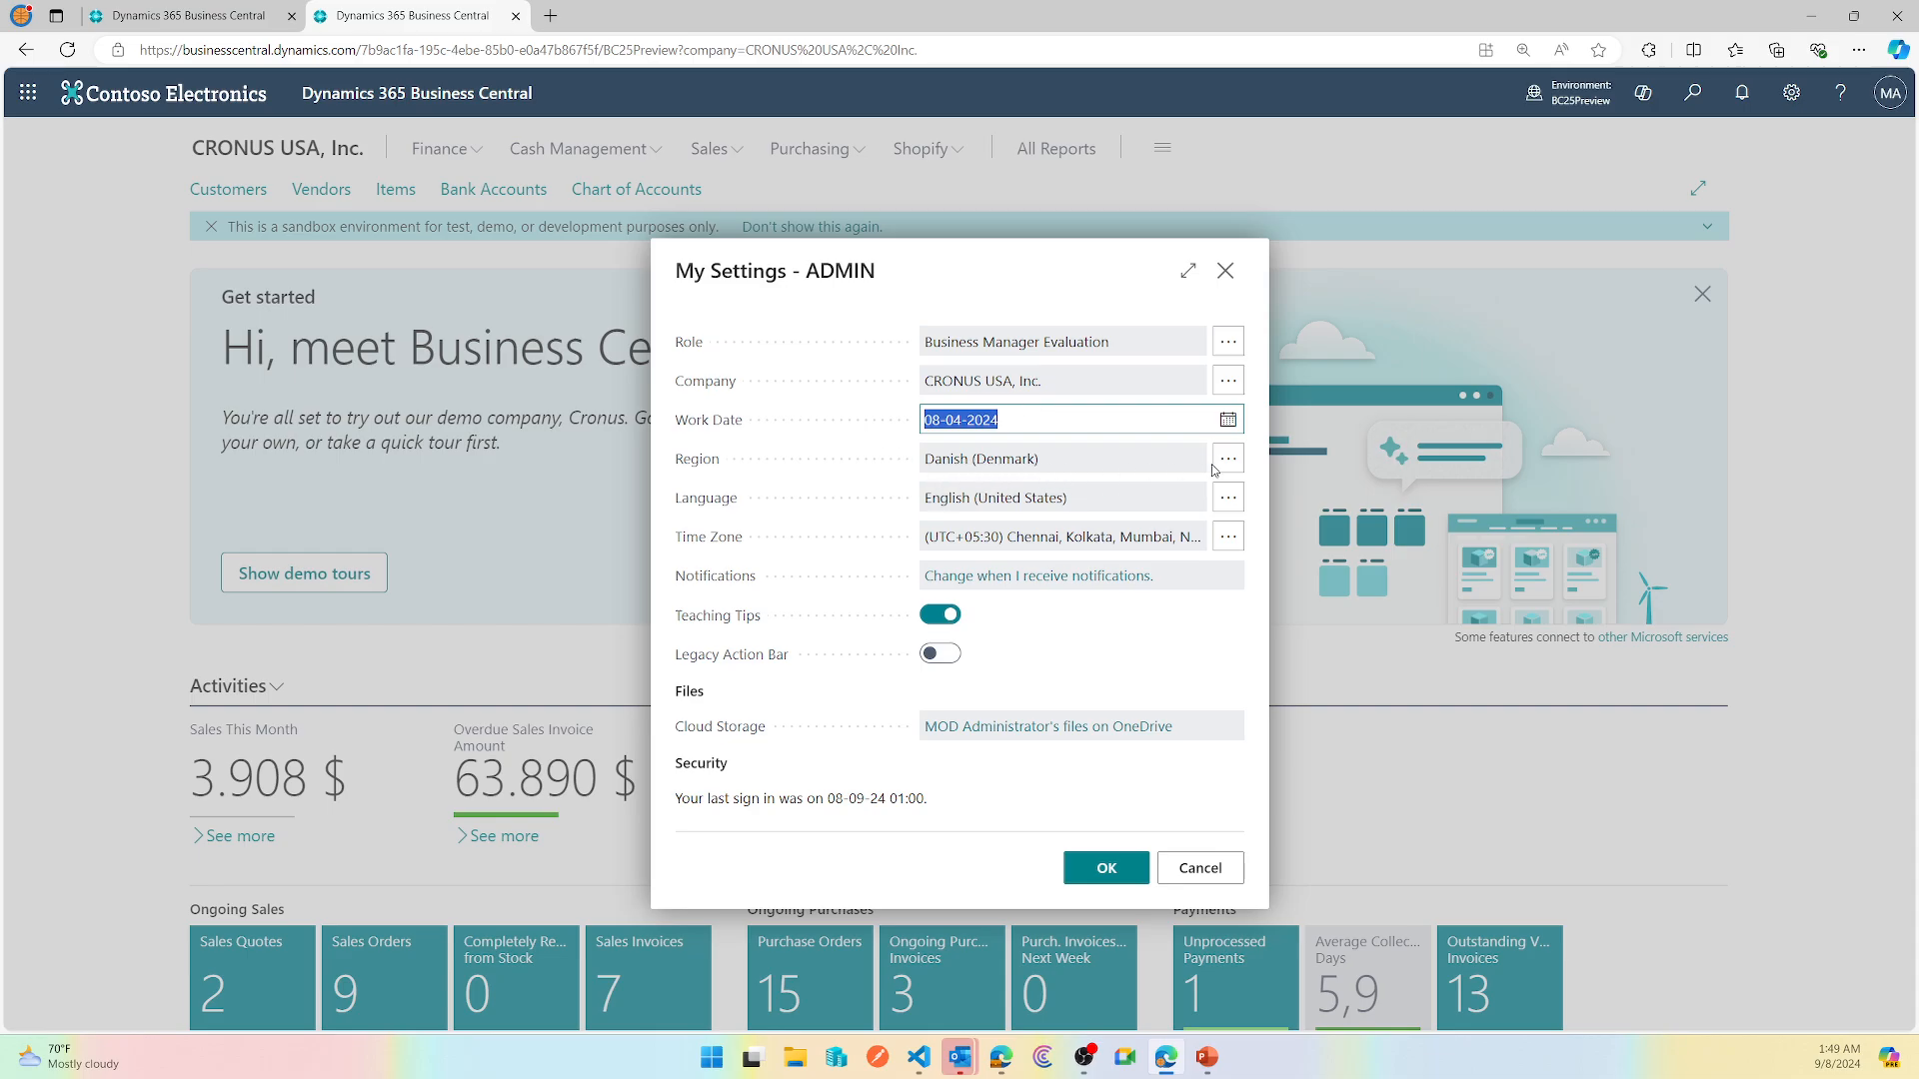
{"action": "left_click", "coordinate": [1227, 497]}
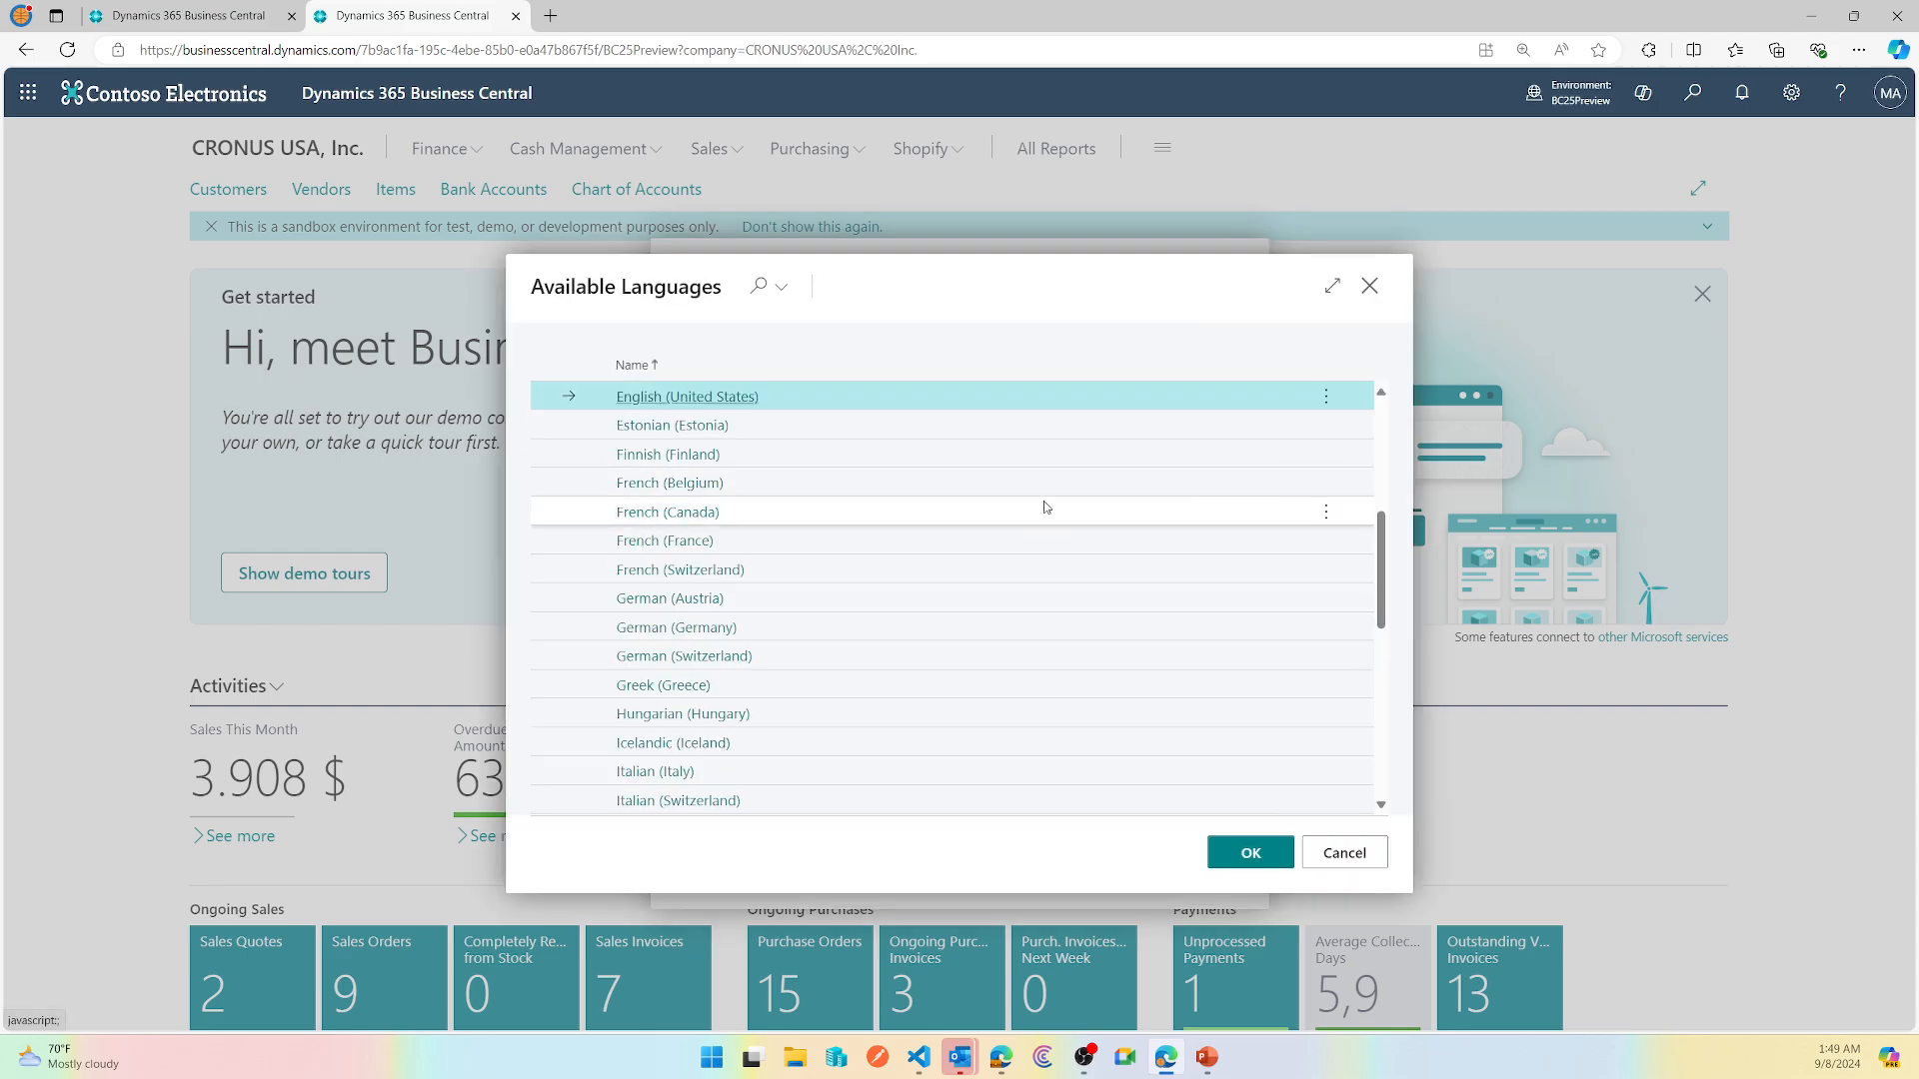
{"action": "scroll", "scroll_direction": "up", "scroll_amount": 3}
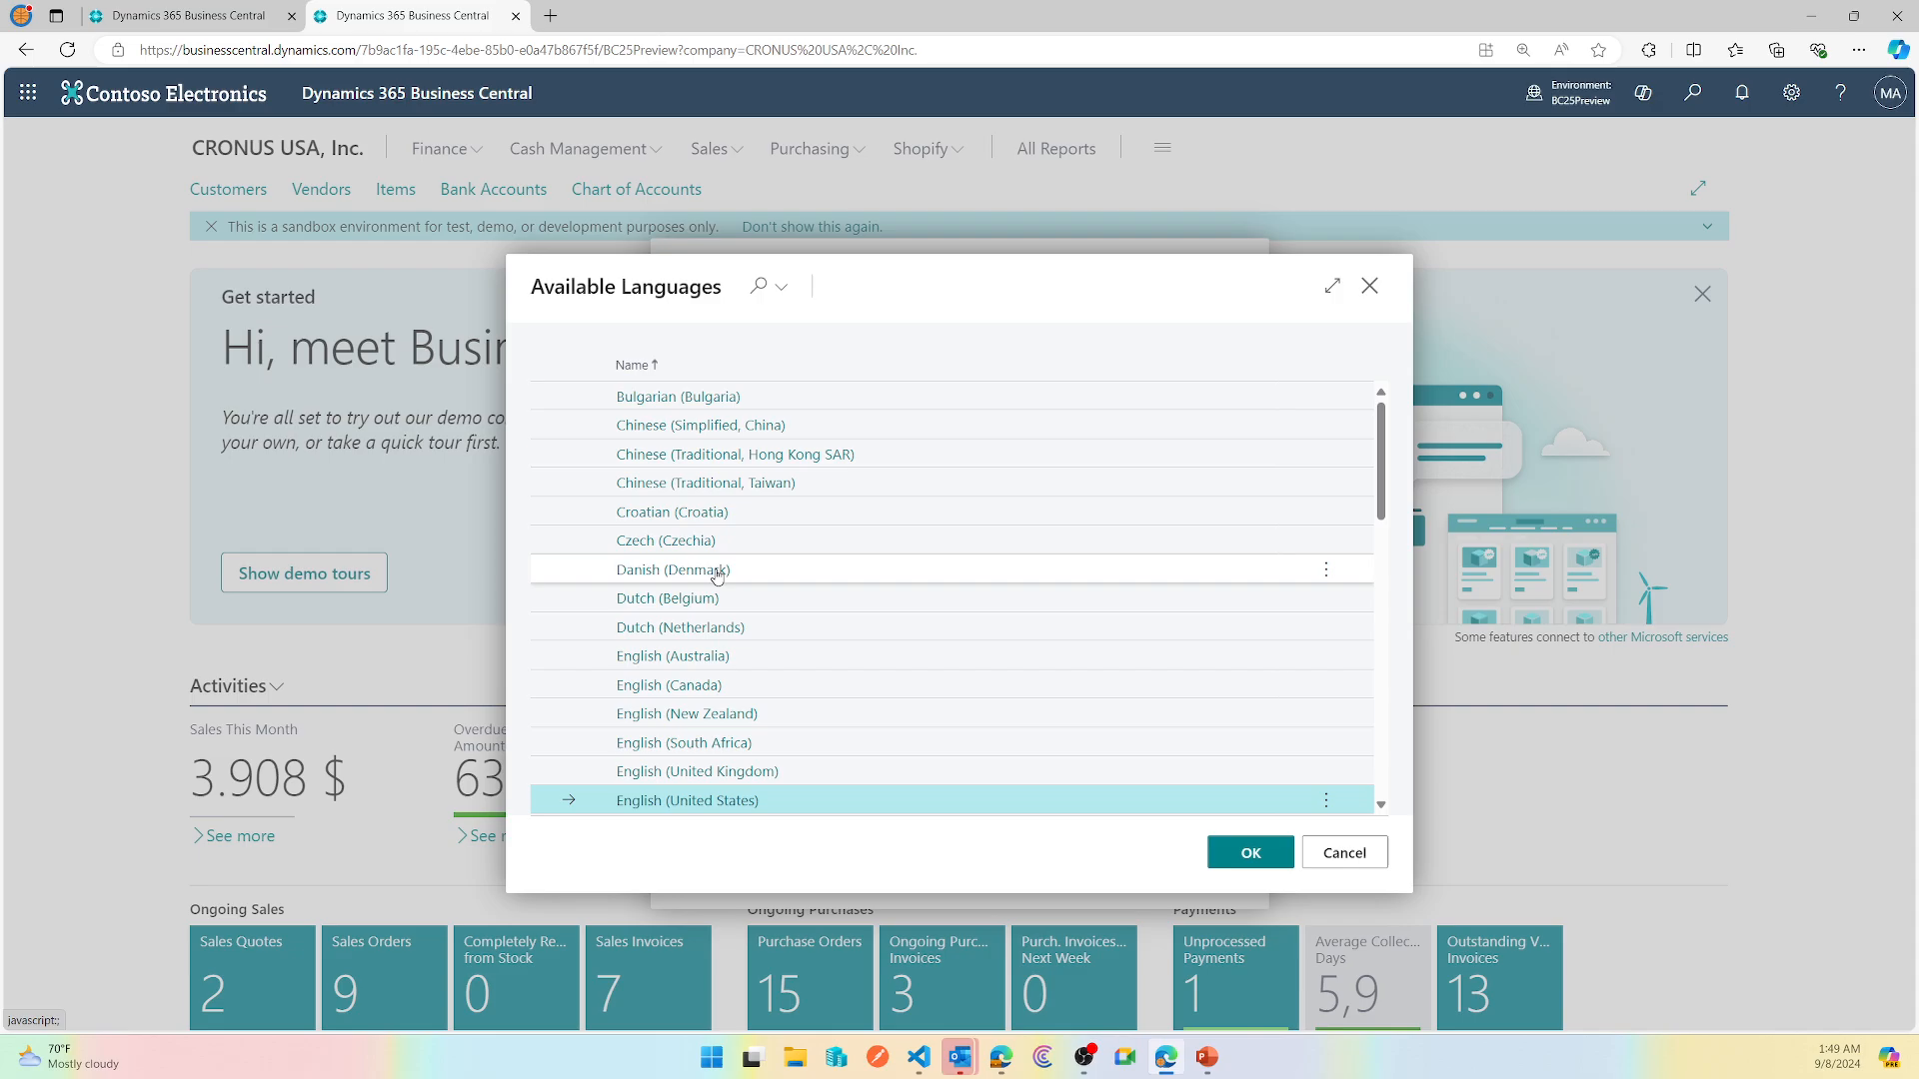
{"action": "left_click", "coordinate": [1248, 851]}
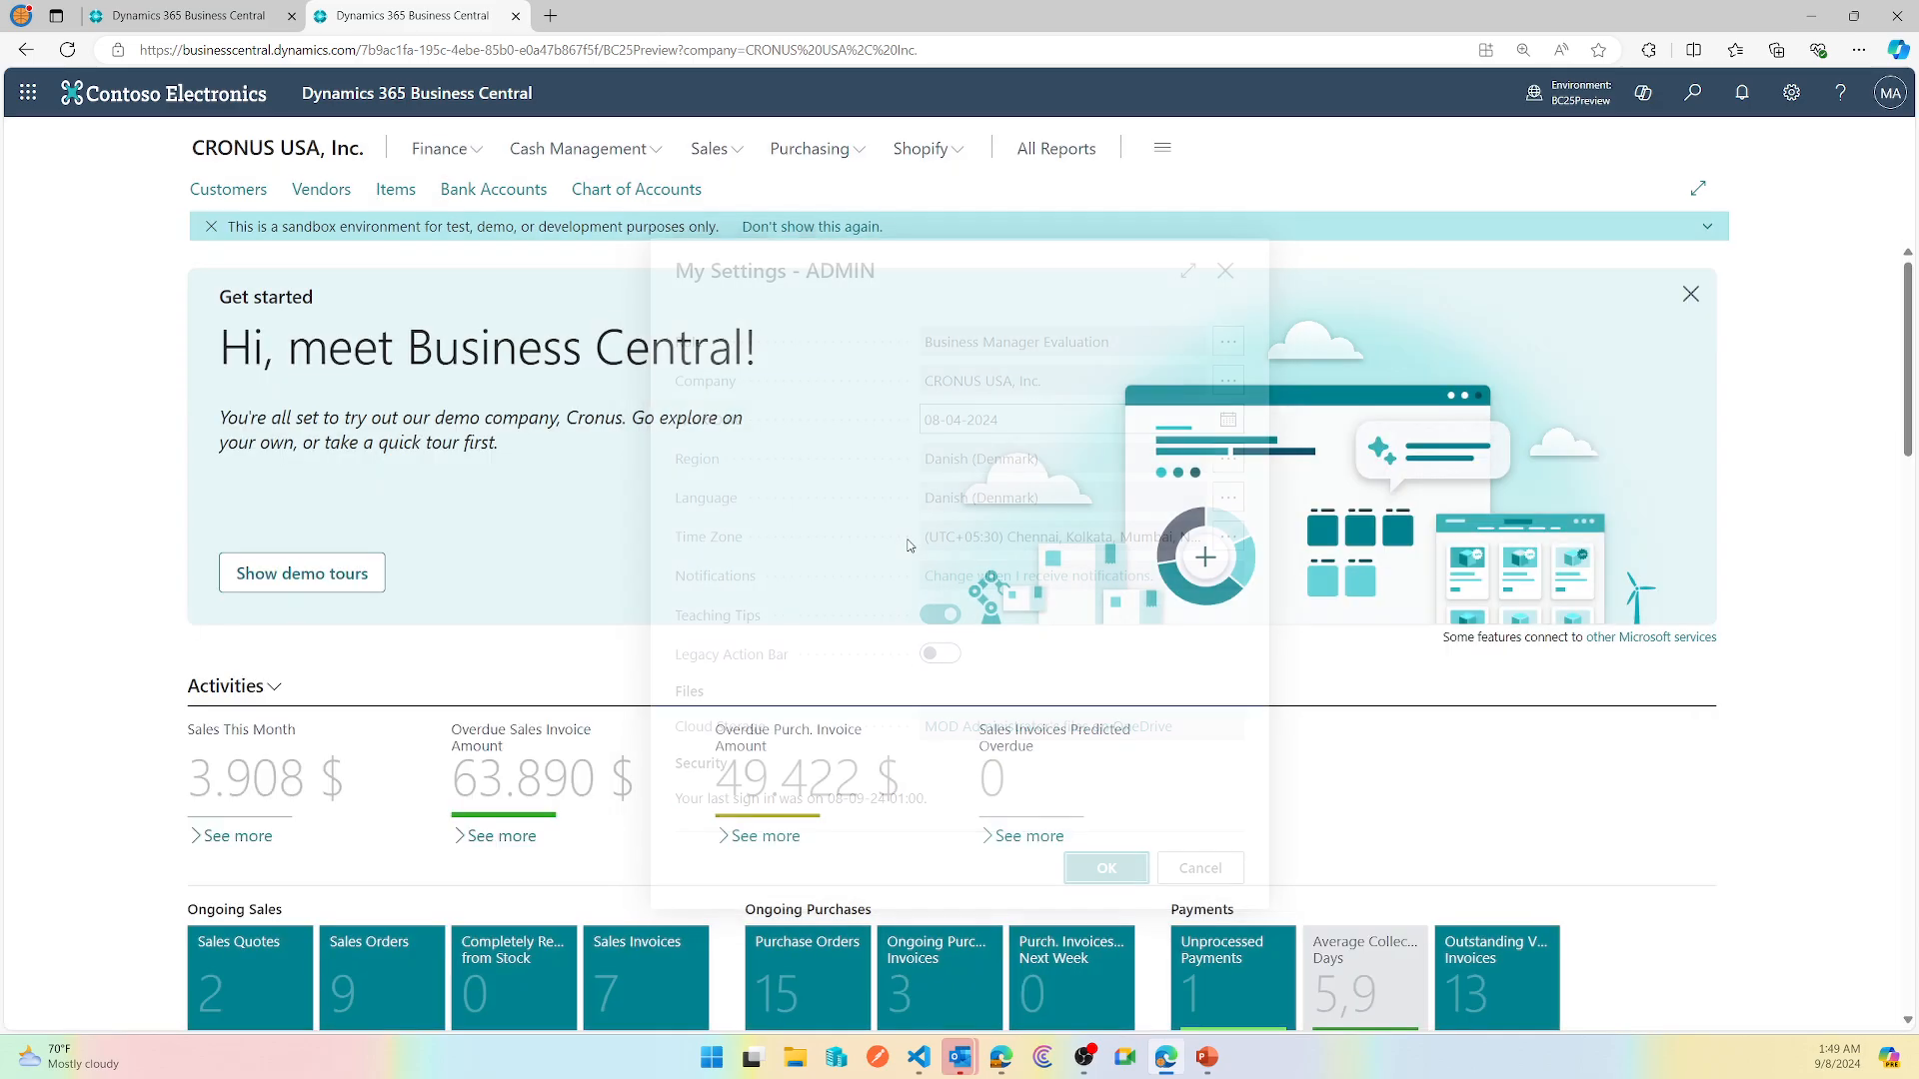
{"action": "left_click", "coordinate": [1102, 867]}
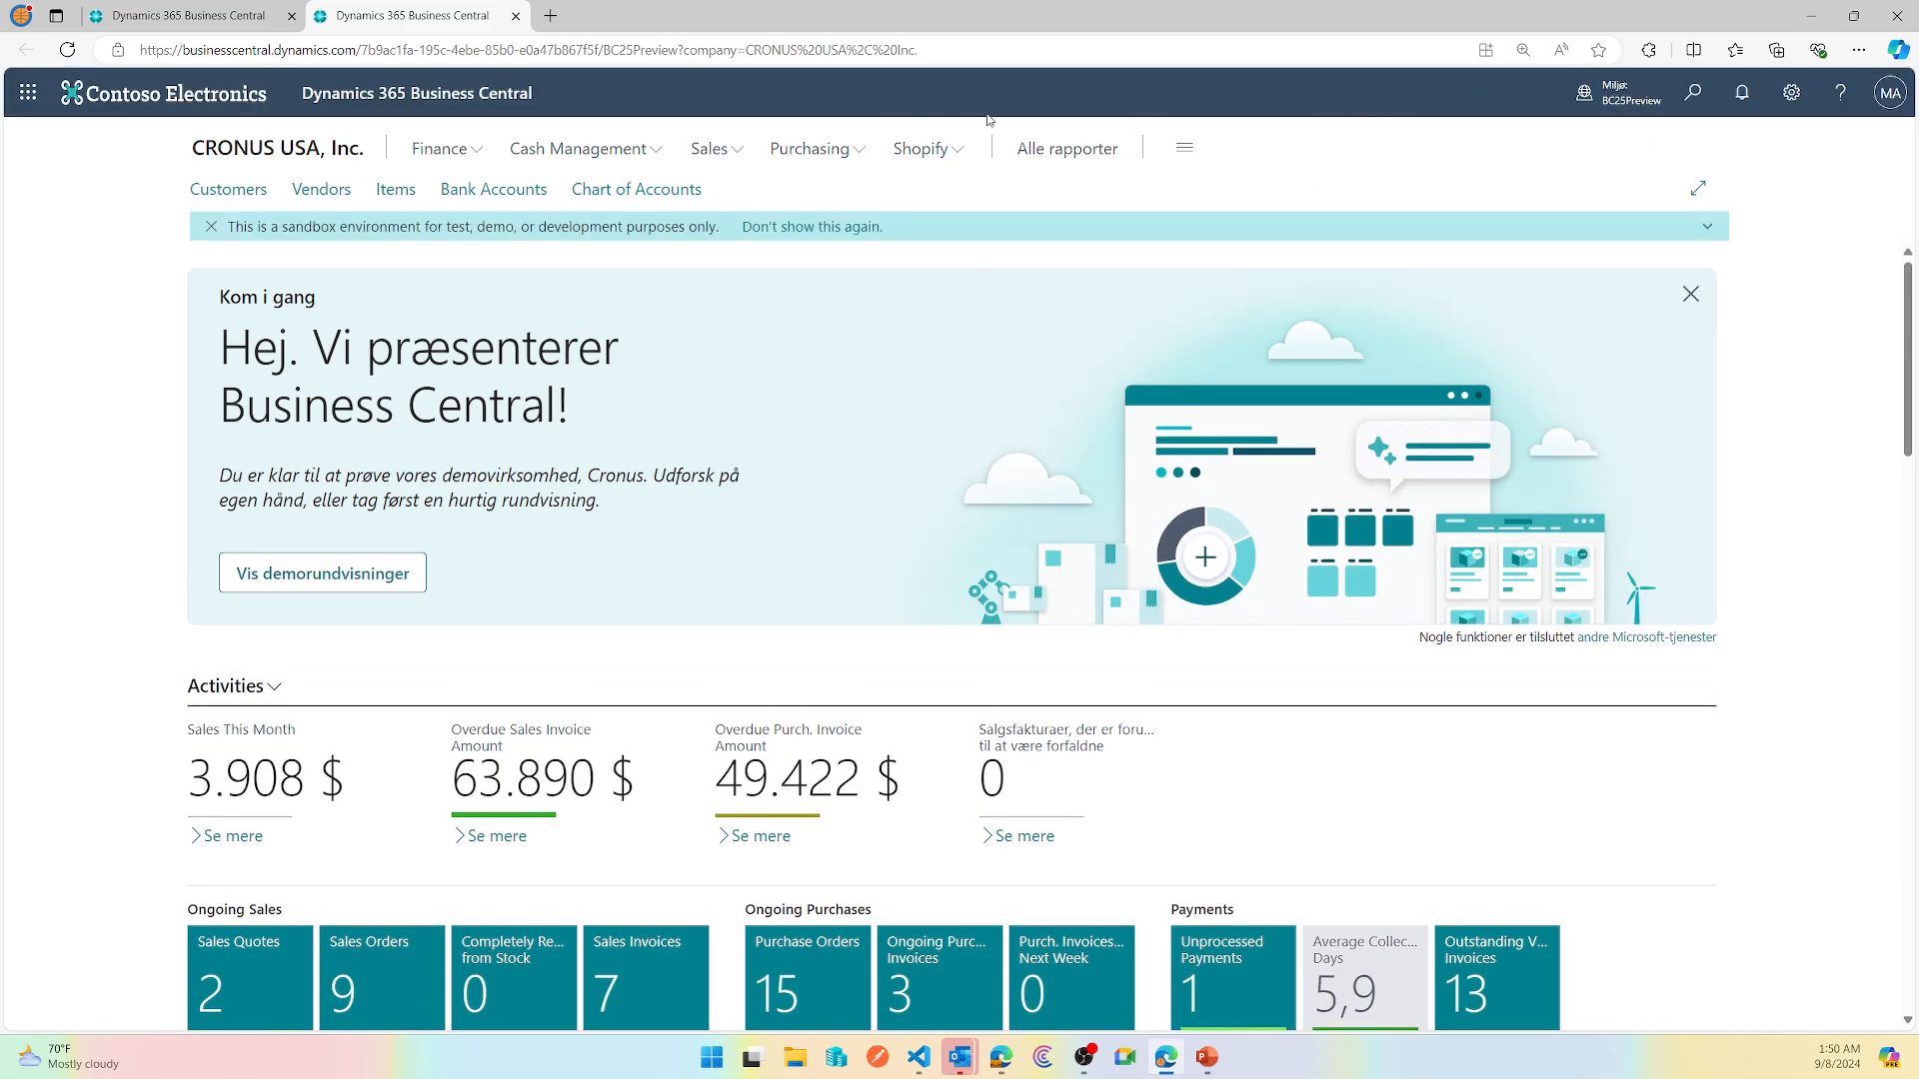
Use Alt Key Tips to reach Blanket Sales Orders through the Danish Sales menu.
{"action": "key", "text": "alt"}
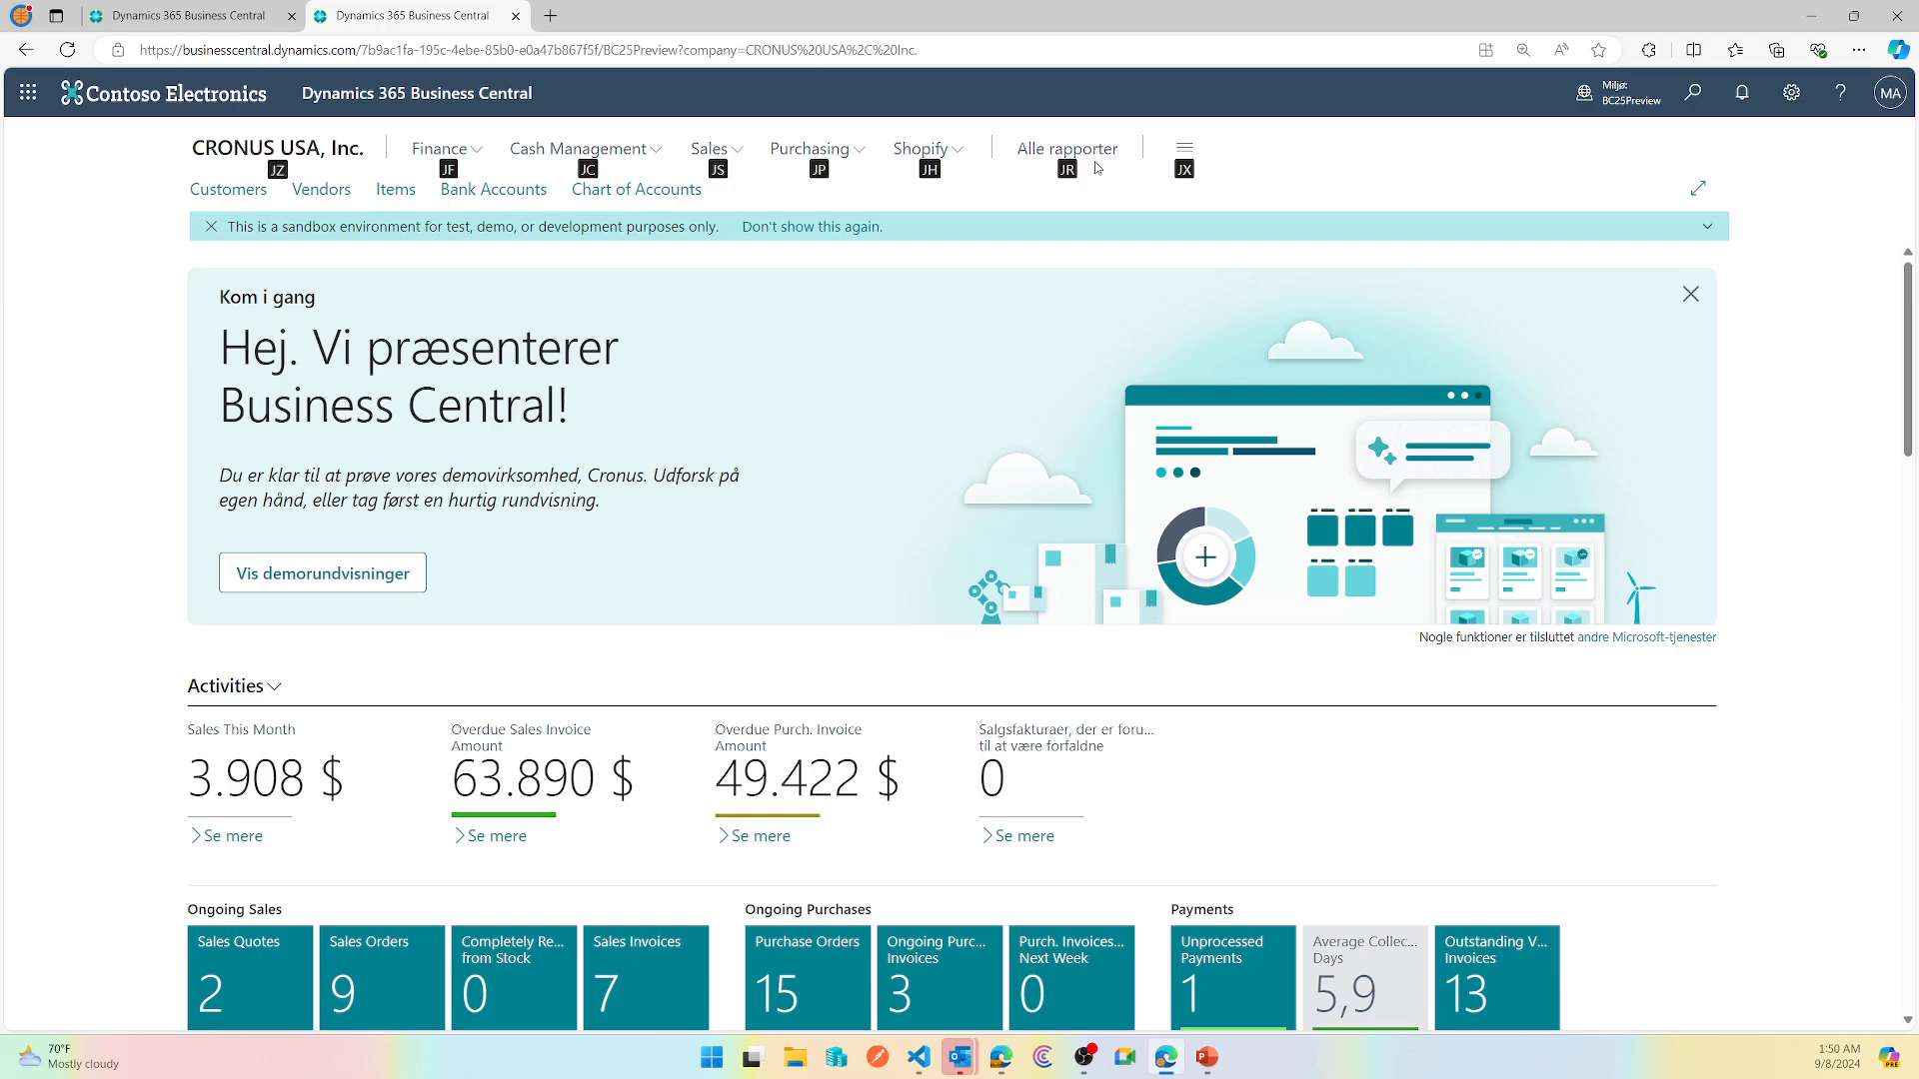
{"action": "left_click", "coordinate": [710, 148]}
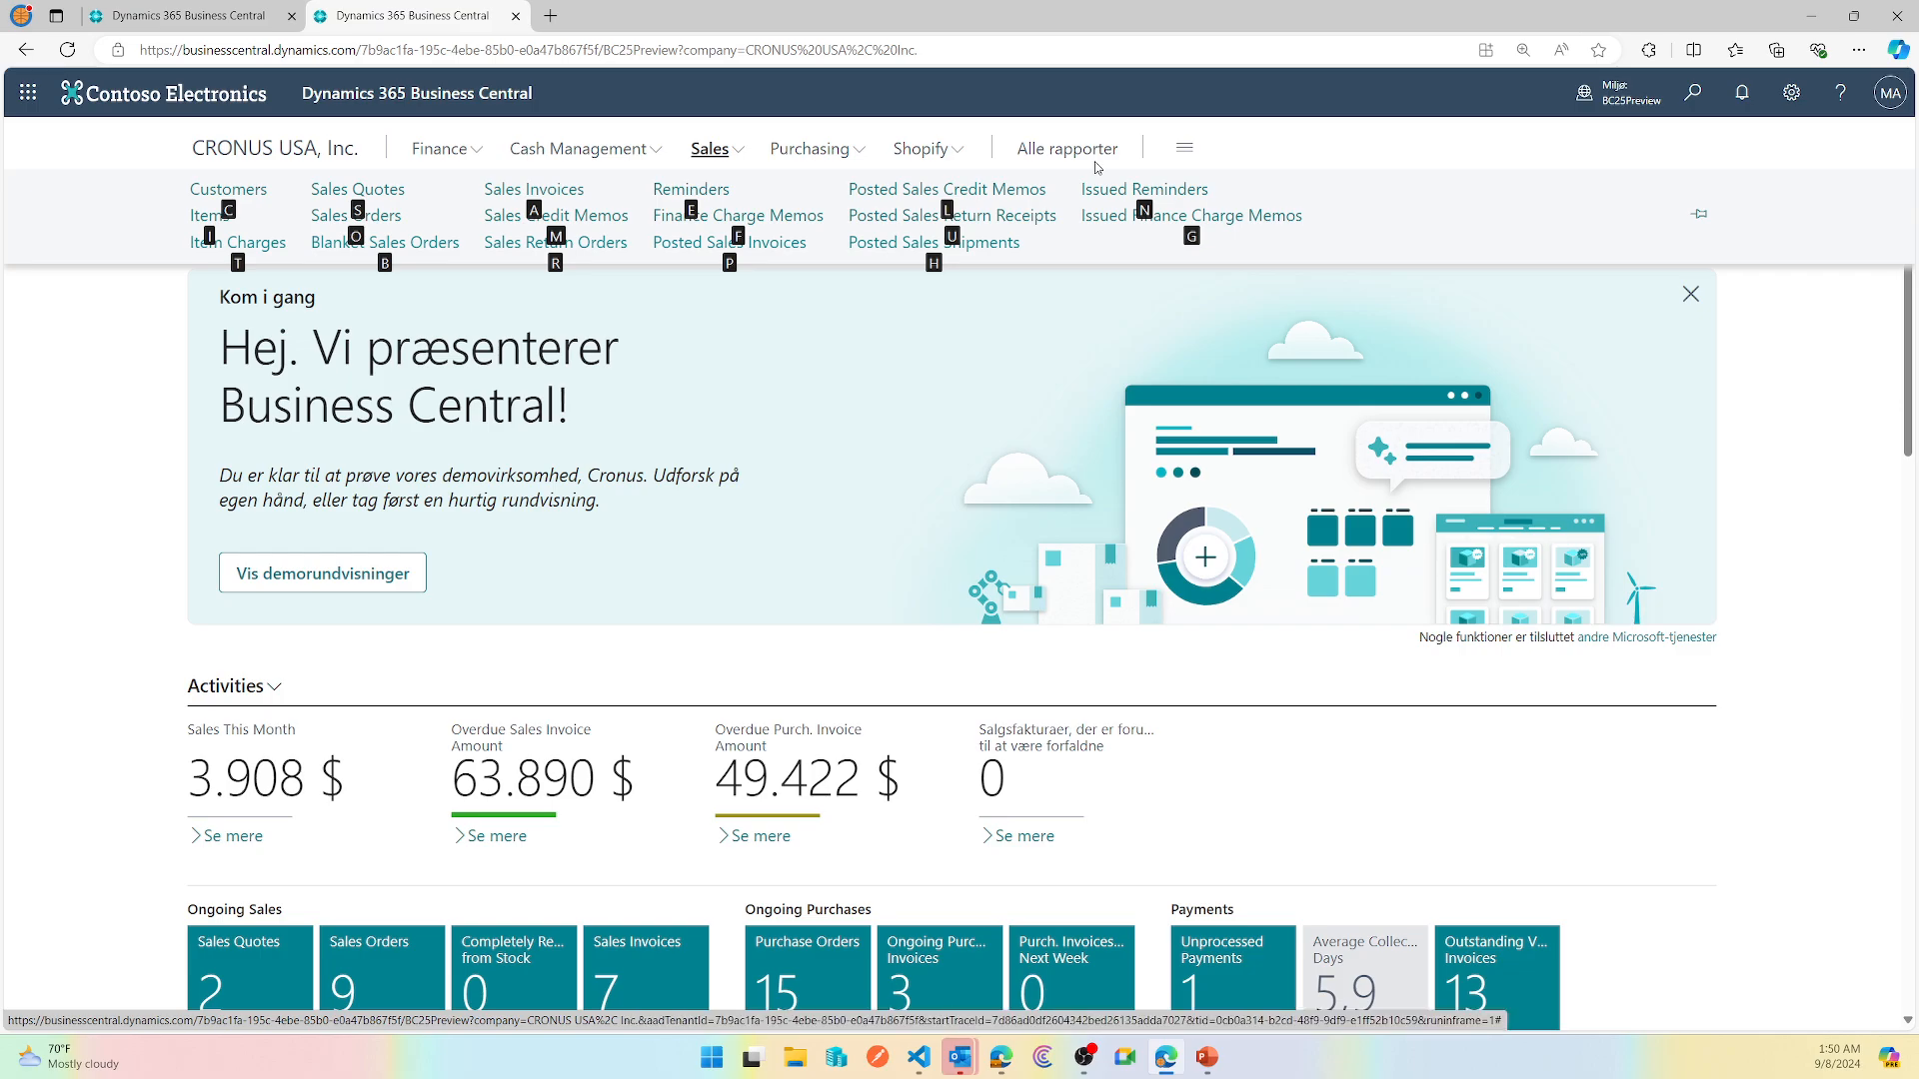
{"action": "left_click", "coordinate": [358, 242]}
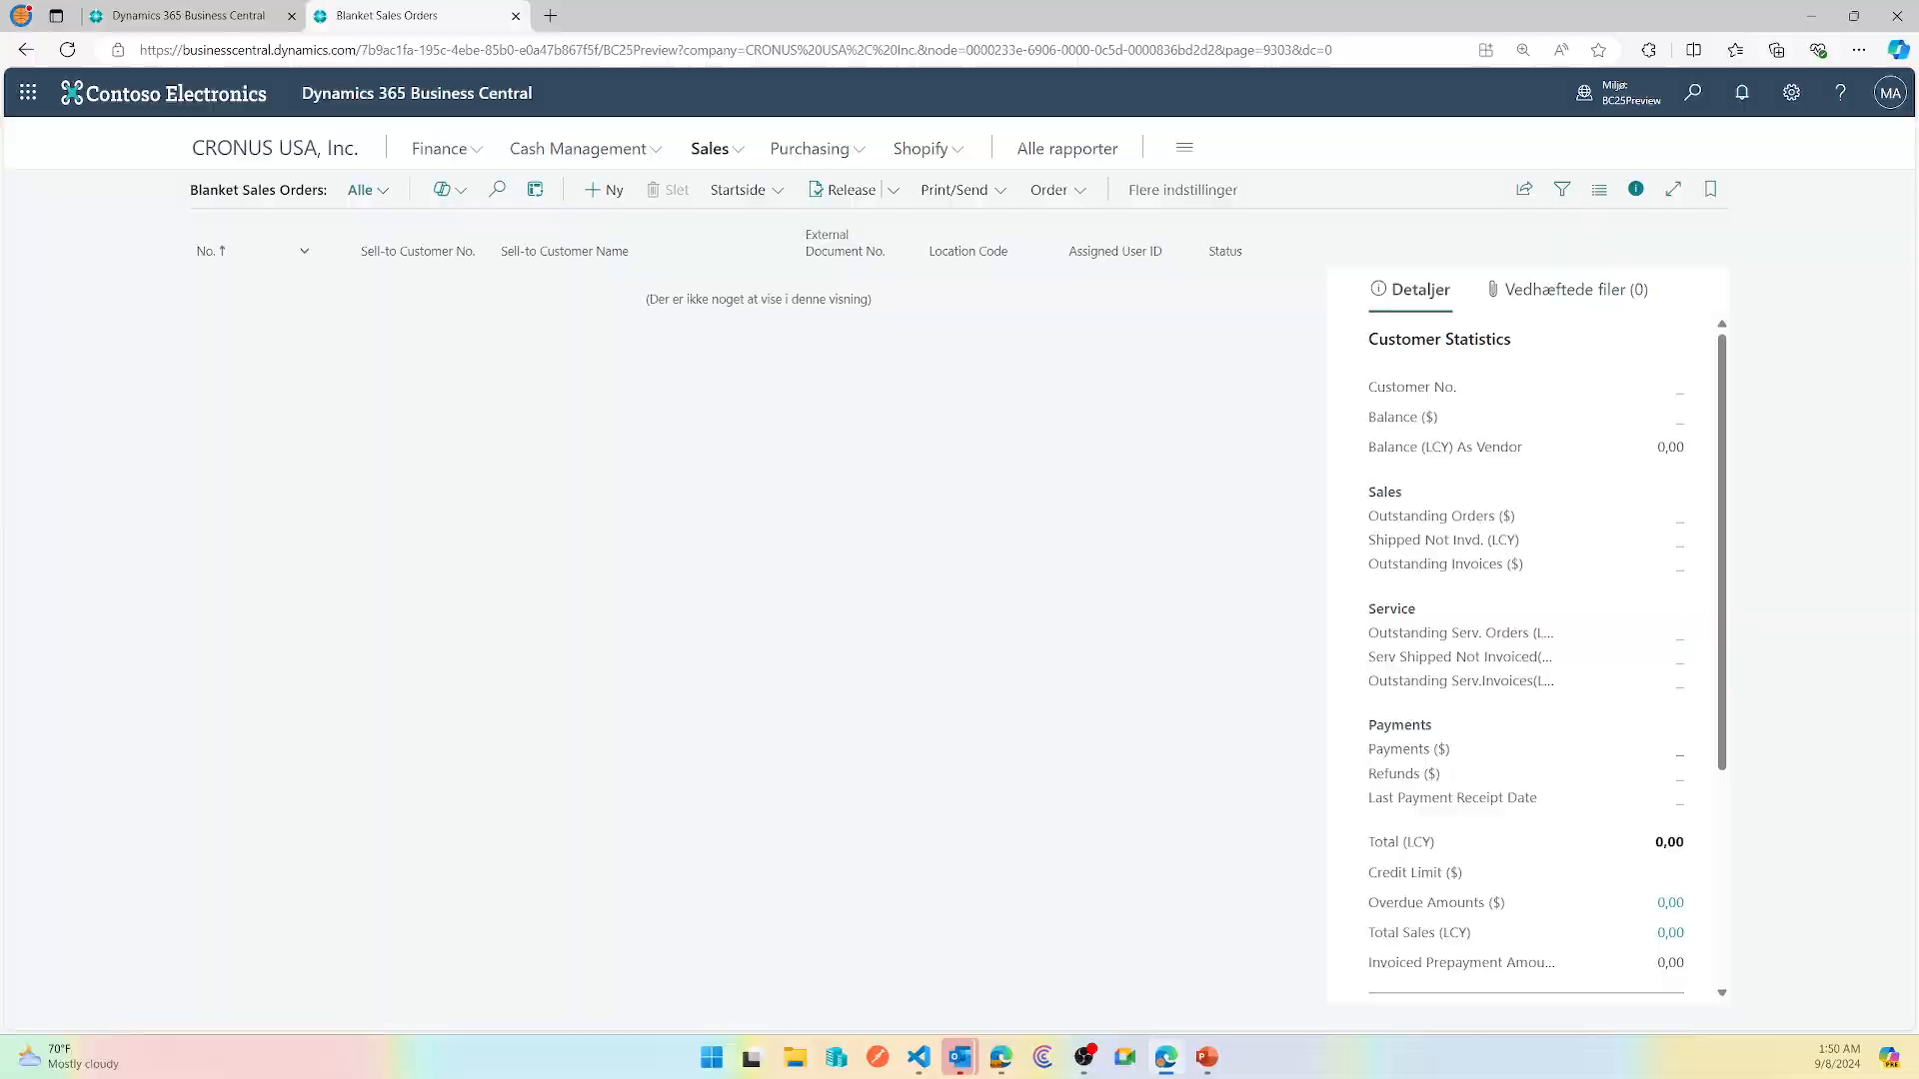
{"action": "key", "text": "alt+tab"}
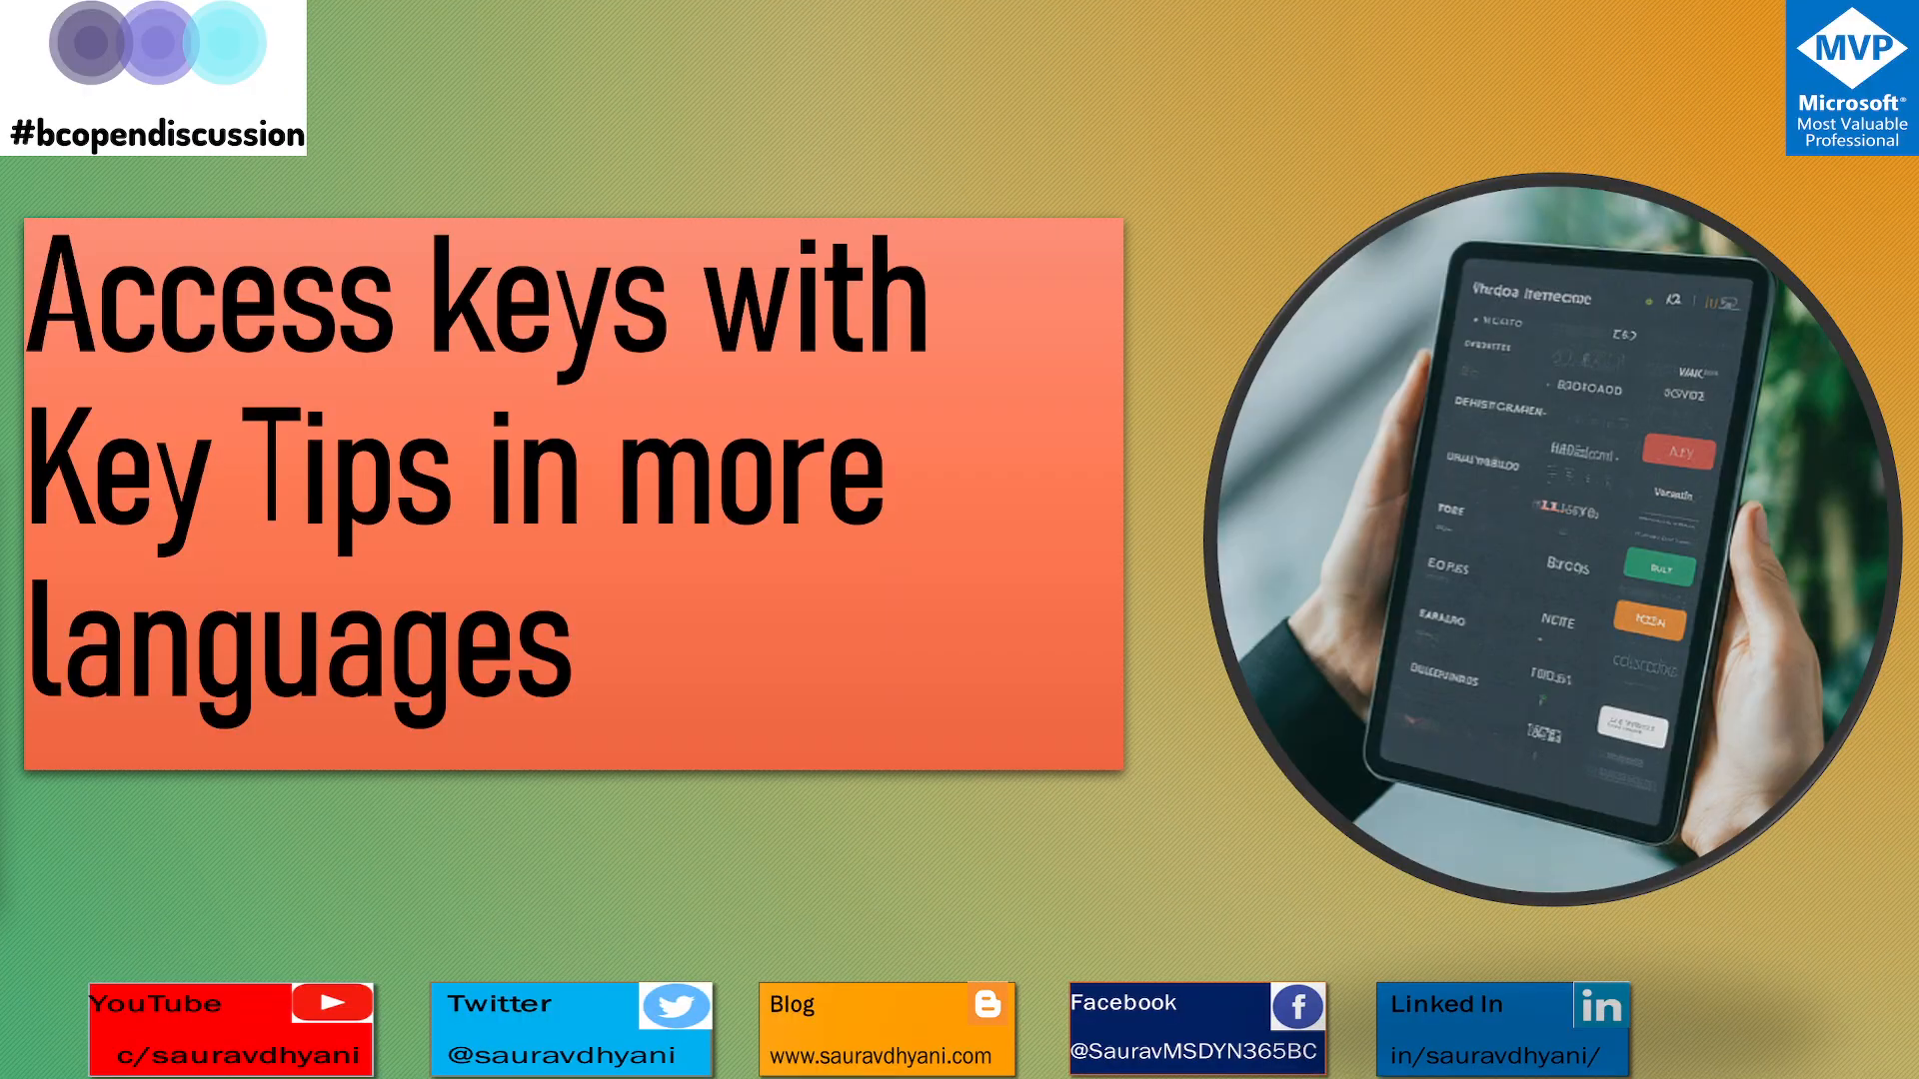